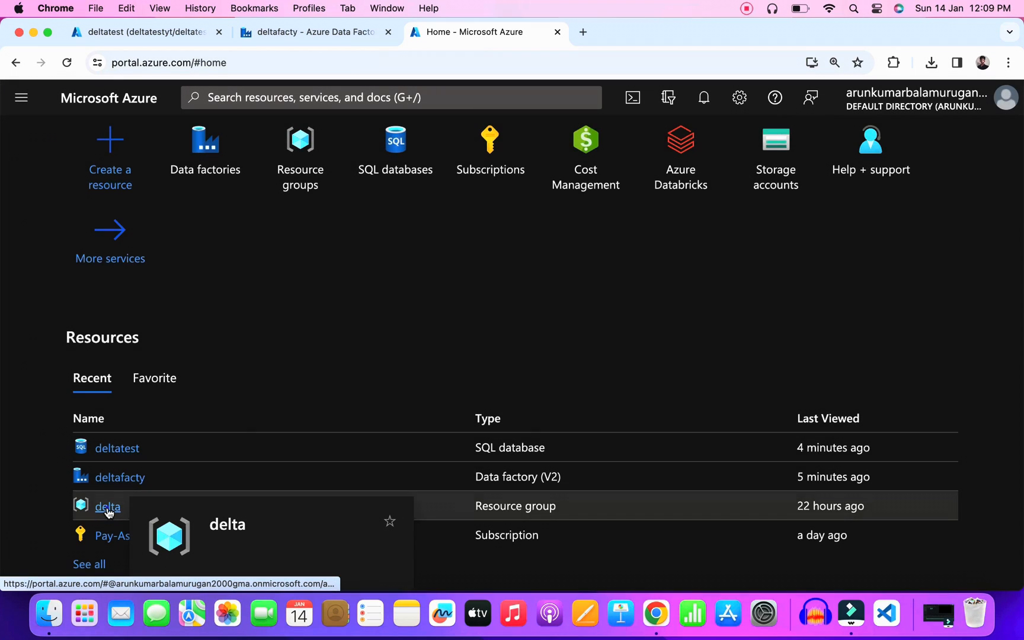
Step: Go into the delta resource group and scroll to the deltatest database's query editor script
left_click(107, 507)
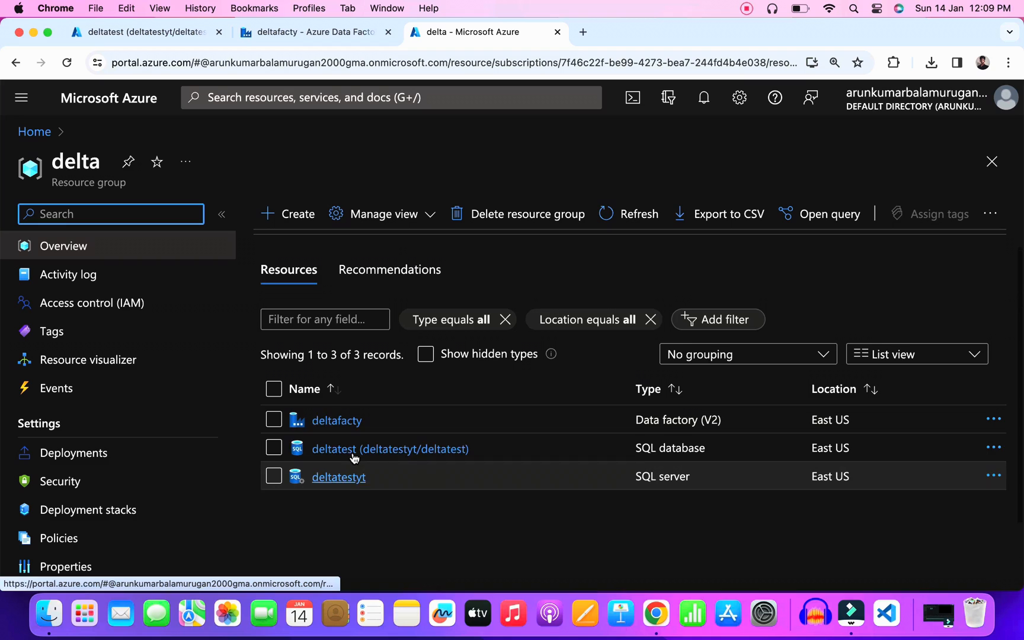
mouse_move(538, 530)
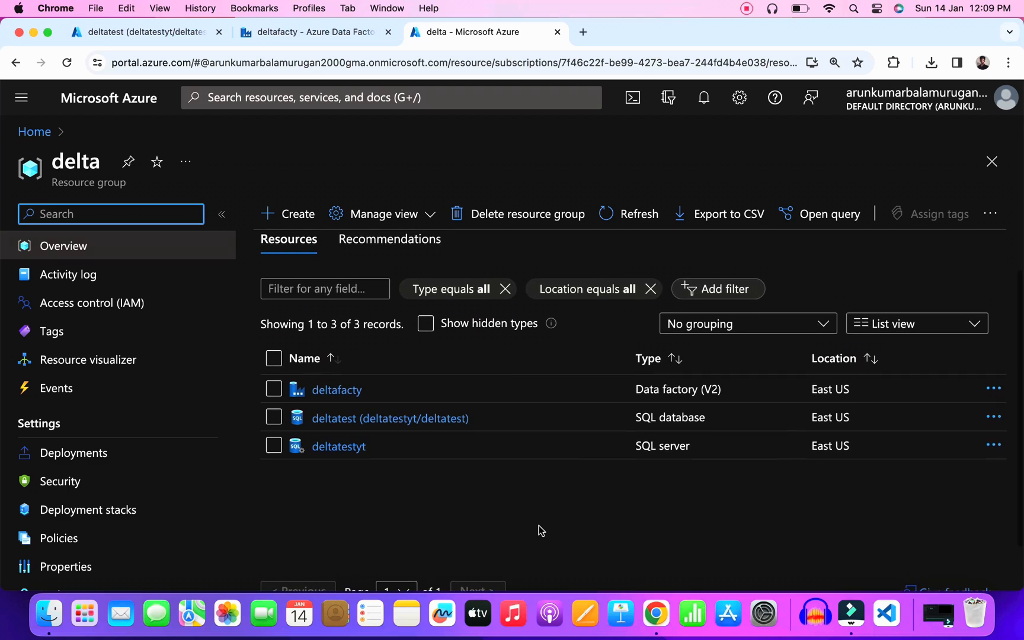
scroll("down", 3)
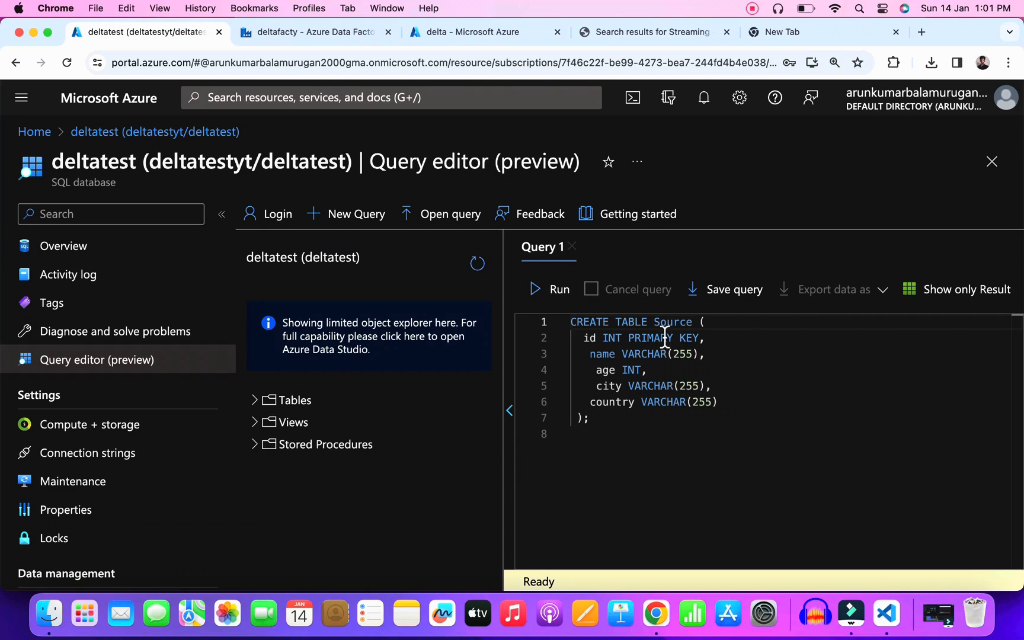
Step: Name the table SourceTable and run the CREATE TABLE script
type("Table")
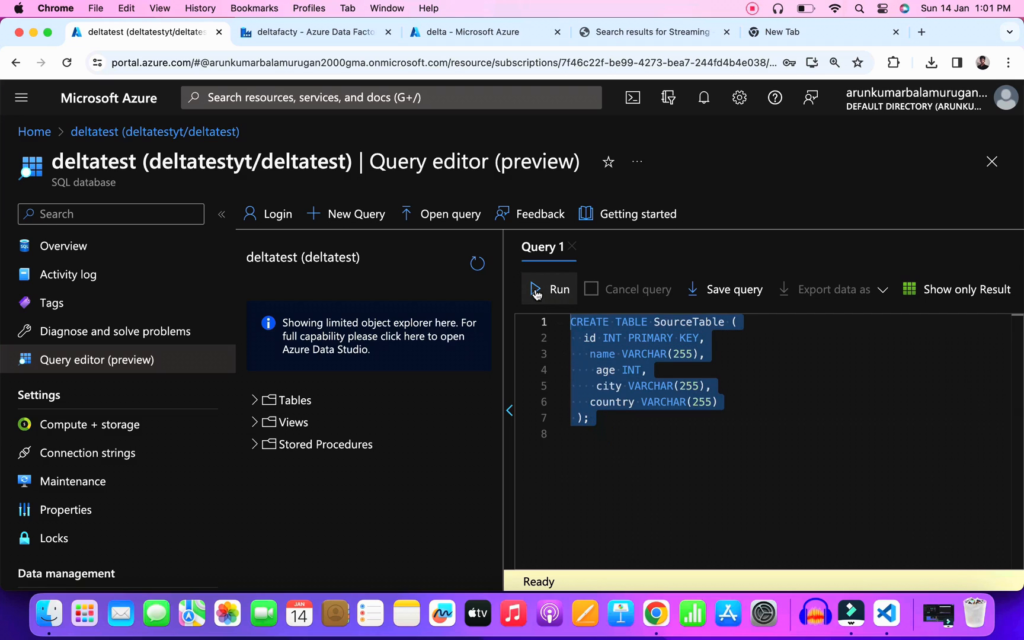
left_click(550, 289)
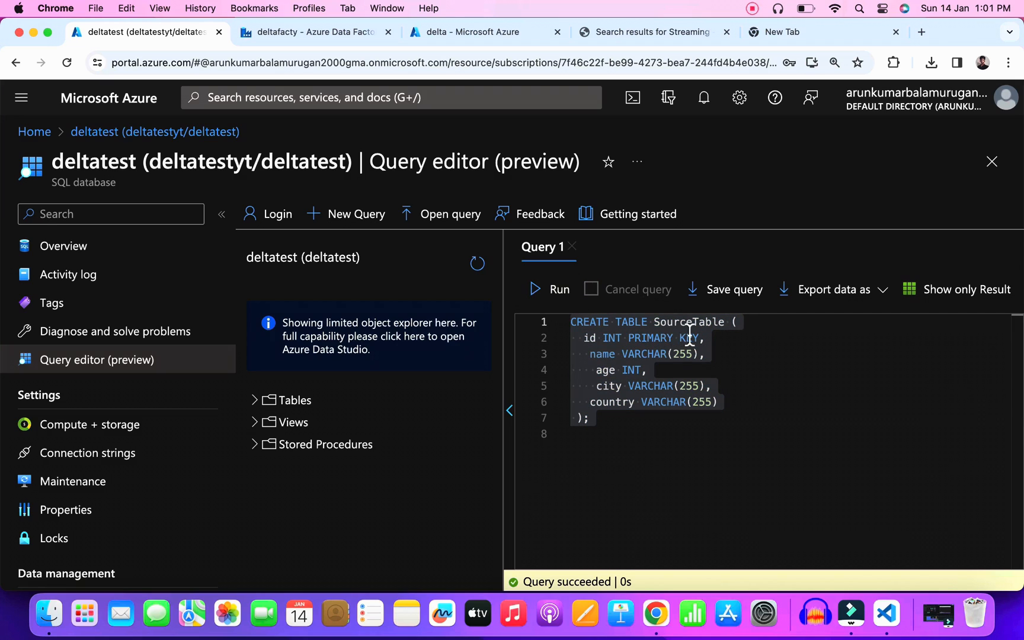
Step: Change the table name to DestinationTable so the script defines the second table
double_click(689, 322)
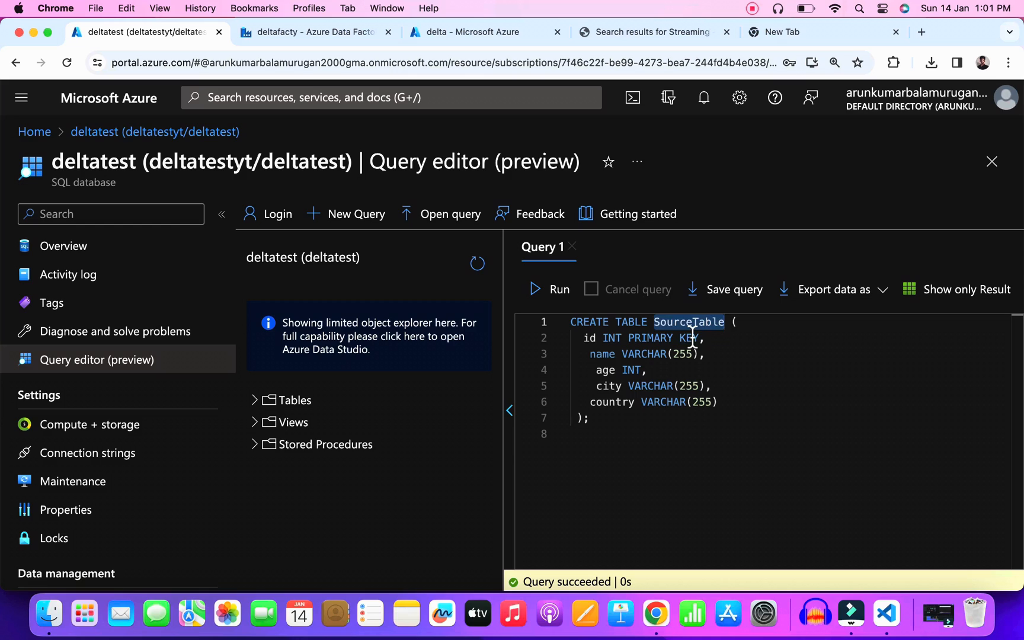
type("z")
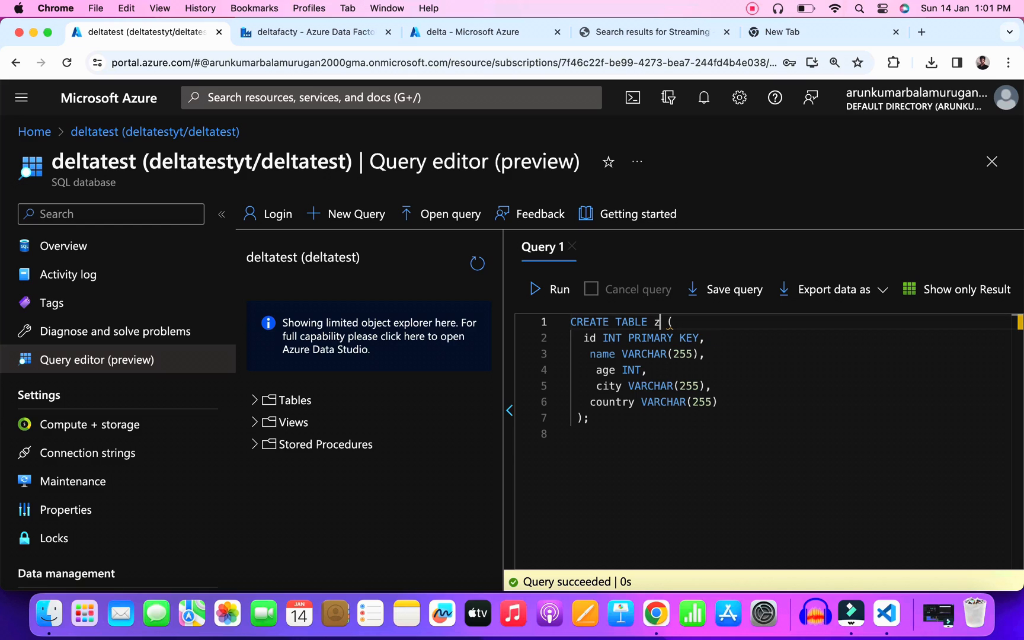
type("DestinationTable")
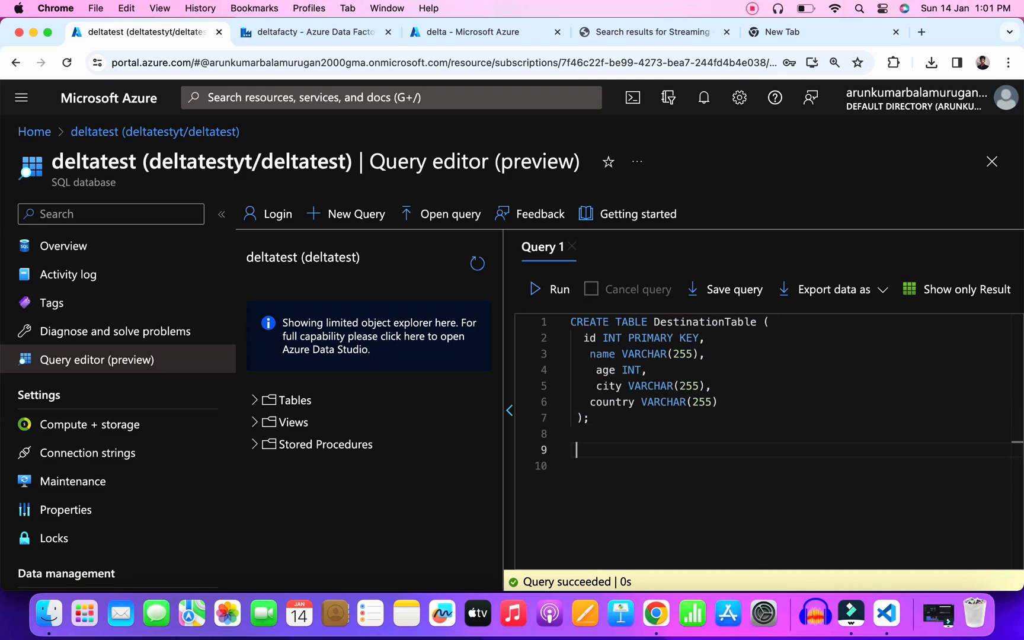
mouse_move(656, 582)
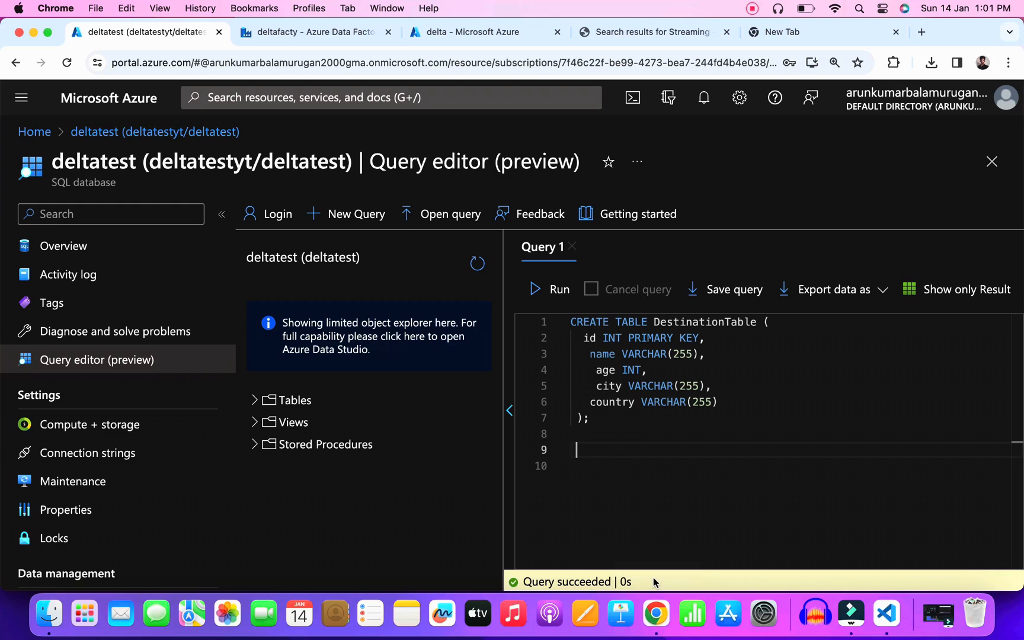
left_click(594, 451)
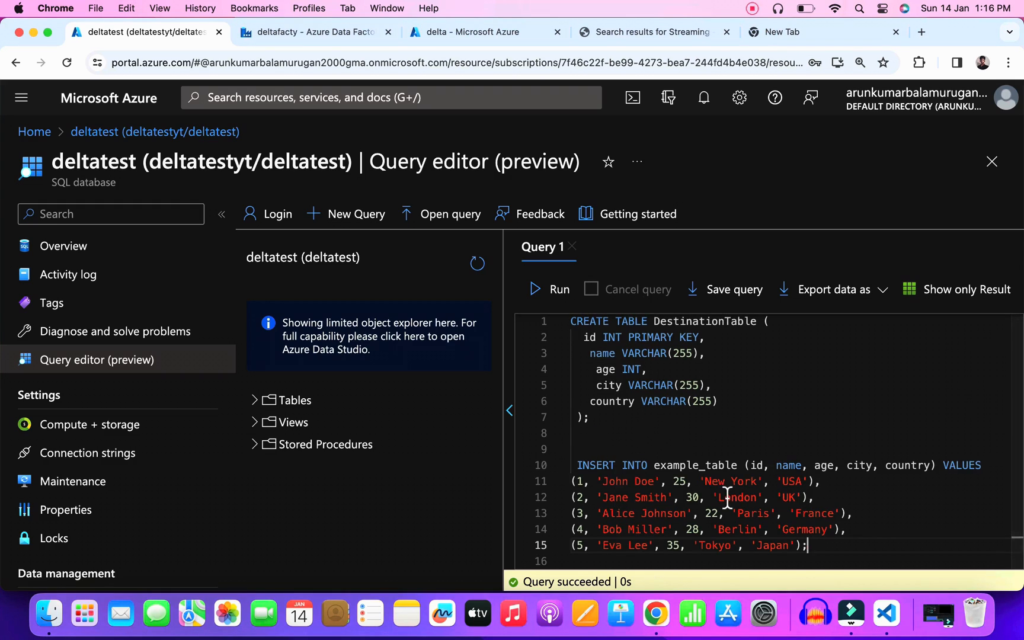
Step: Replace example_table with SourceTable in the INSERT script and run it with a select query
left_click(805, 546)
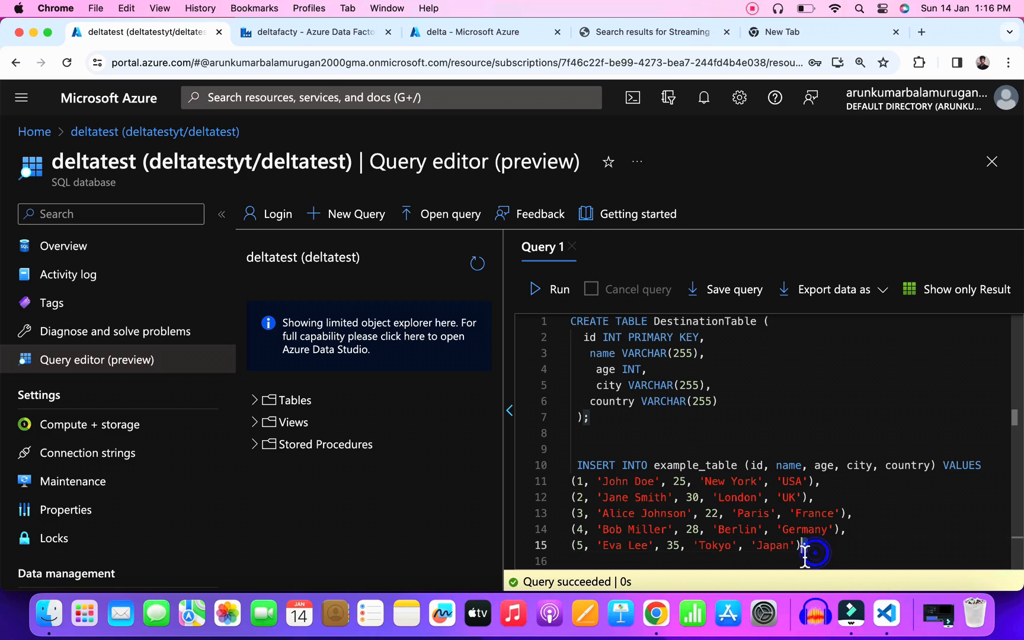
double_click(700, 465)
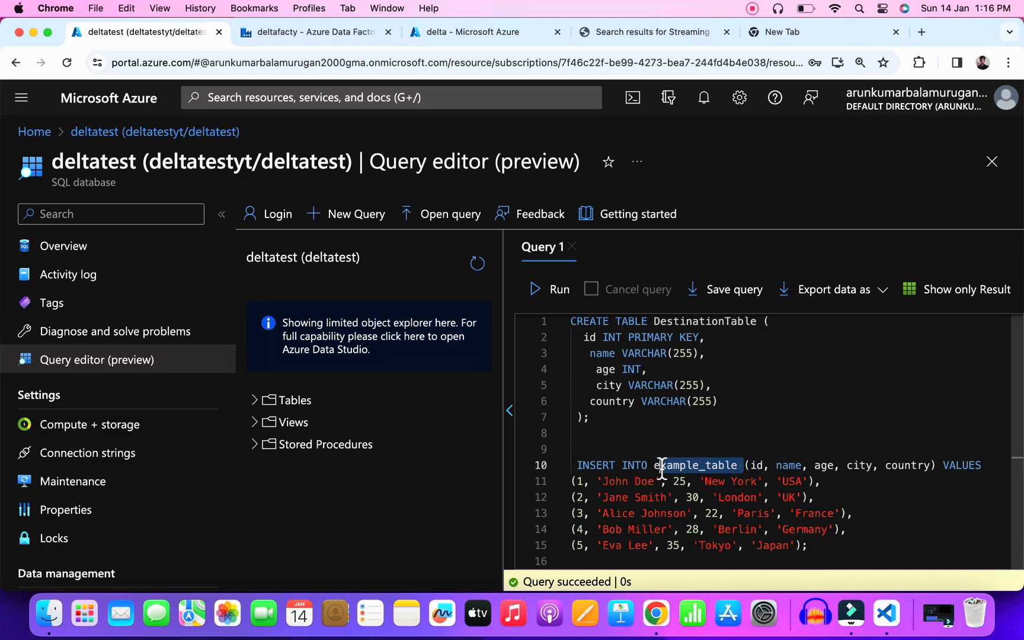
type("SourceTable")
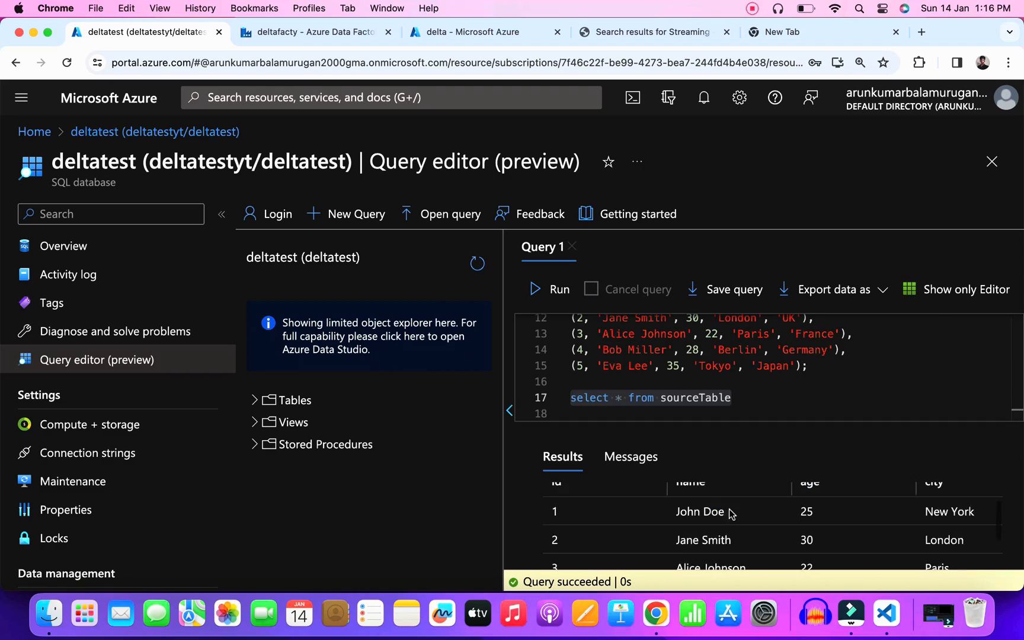
scroll("down", 3)
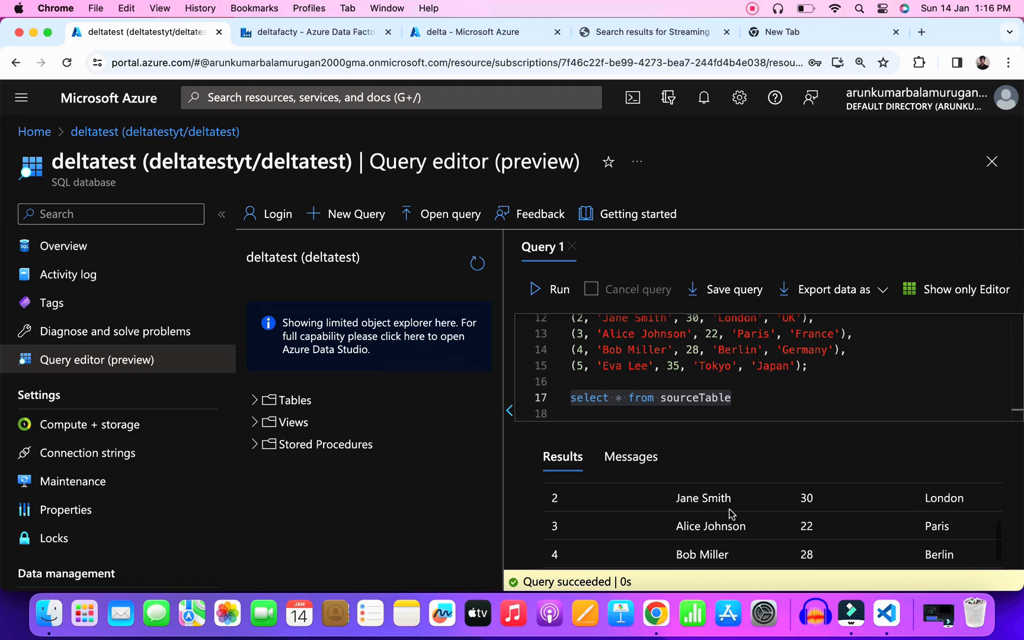
Step: Show the full query text again and switch to the Data Factory tab
left_click(967, 290)
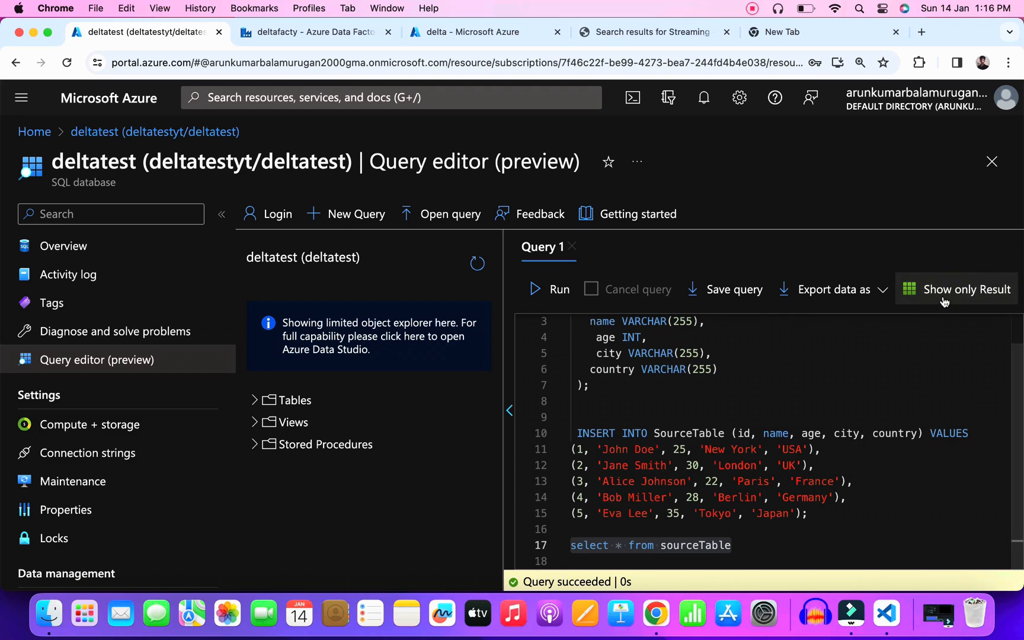
left_click(307, 32)
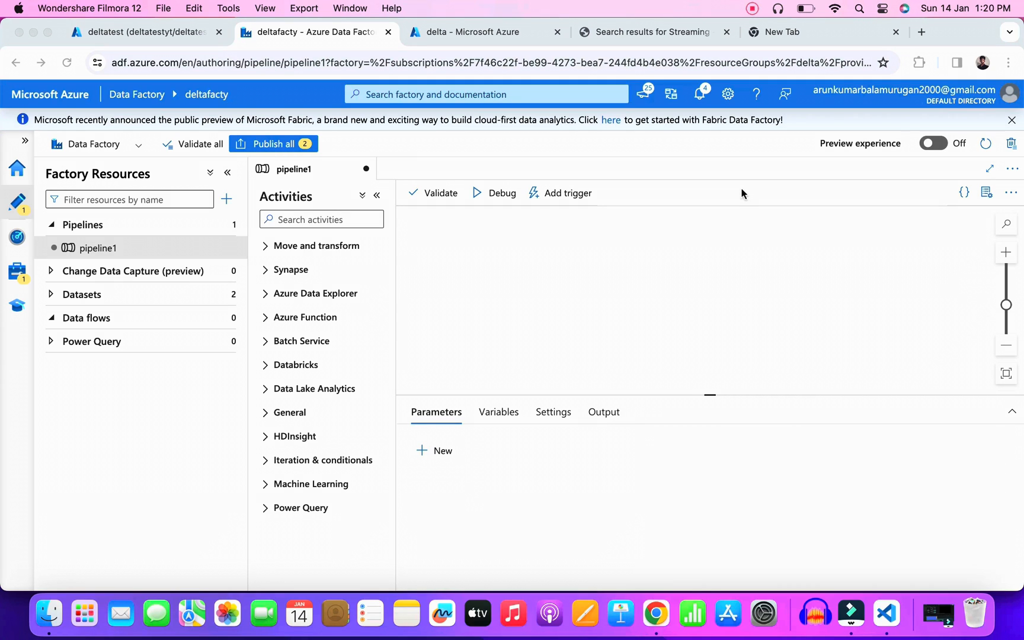
Step: Add a Data flow activity to pipeline1 from the Activities search and select it
type("da")
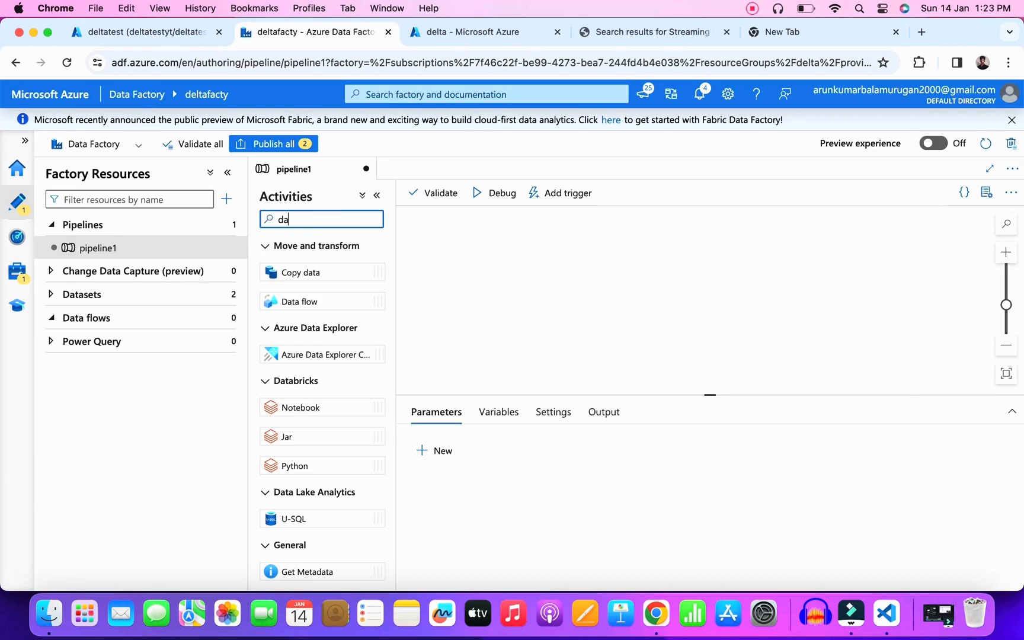
left_click_drag(298, 301, 556, 273)
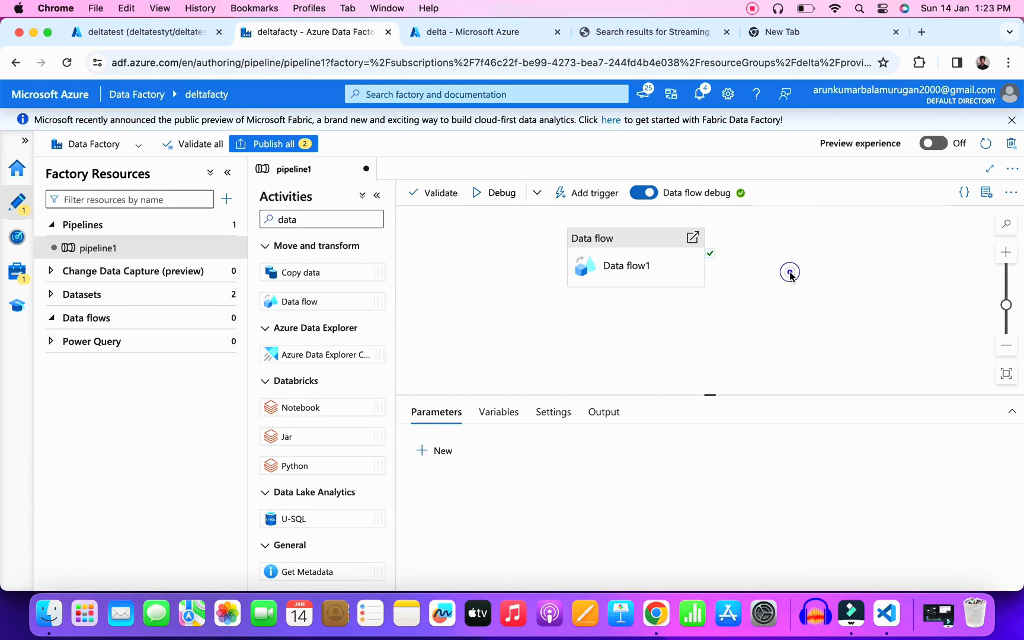
left_click(626, 266)
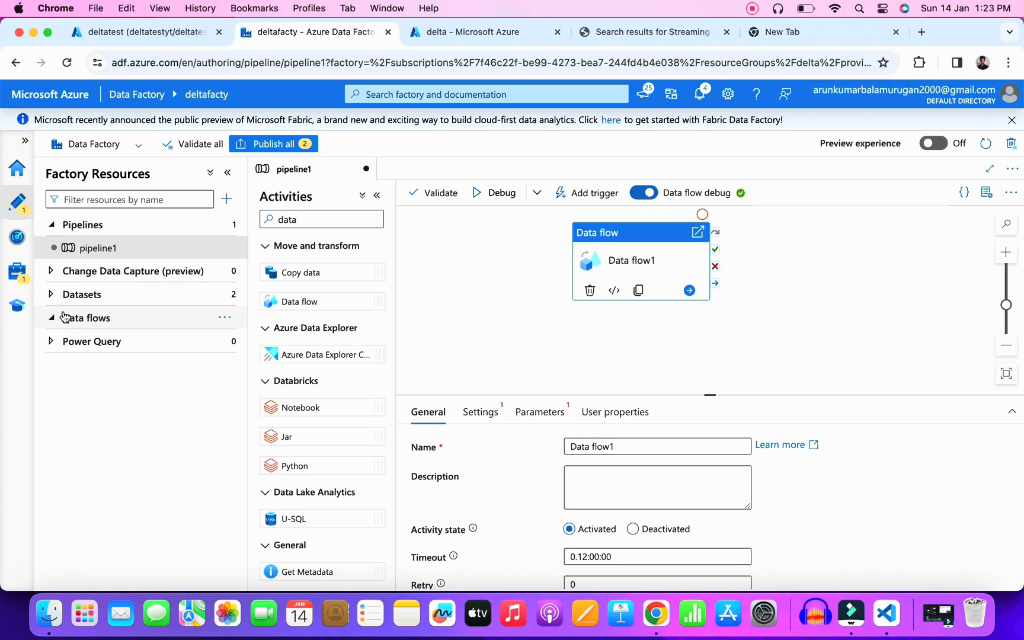
Step: Create a new data flow for the Data flow1 activity
left_click(221, 318)
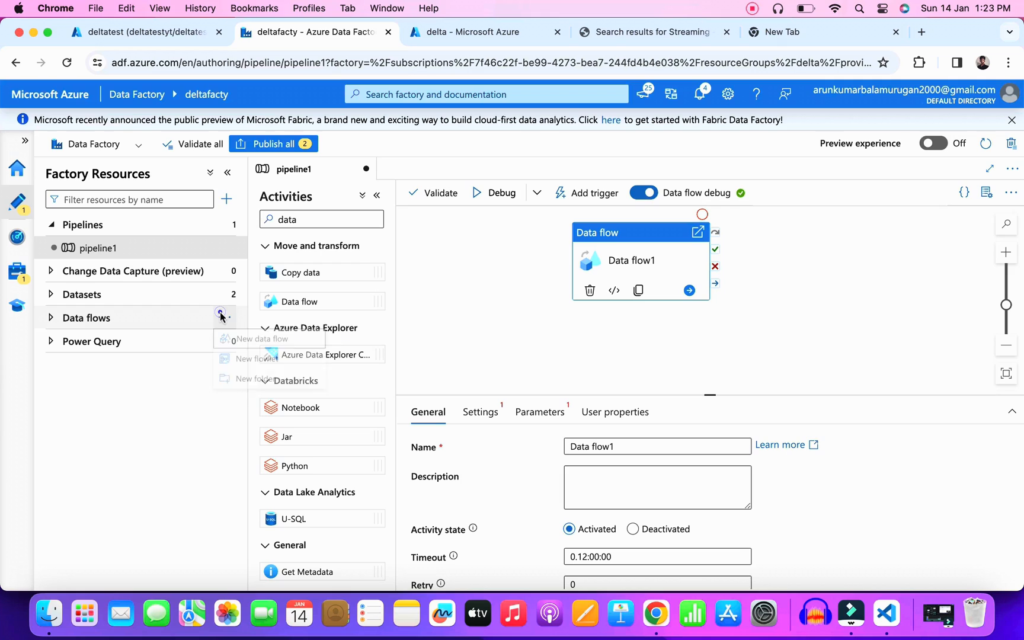
left_click(259, 338)
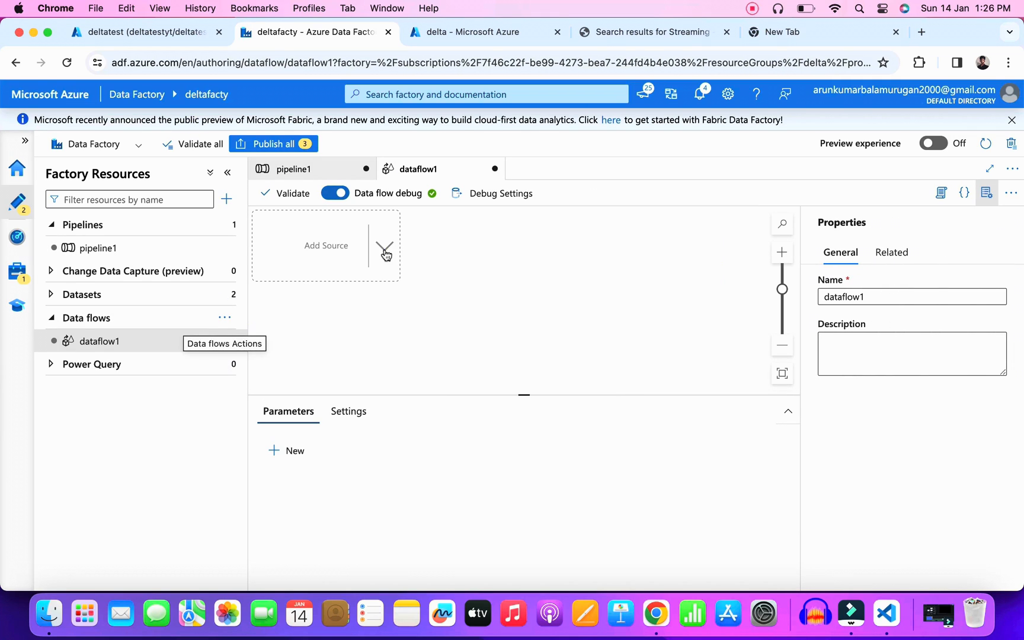
Step: Chain source1, alterRow1 and sink1 in dataflow1
left_click(326, 246)
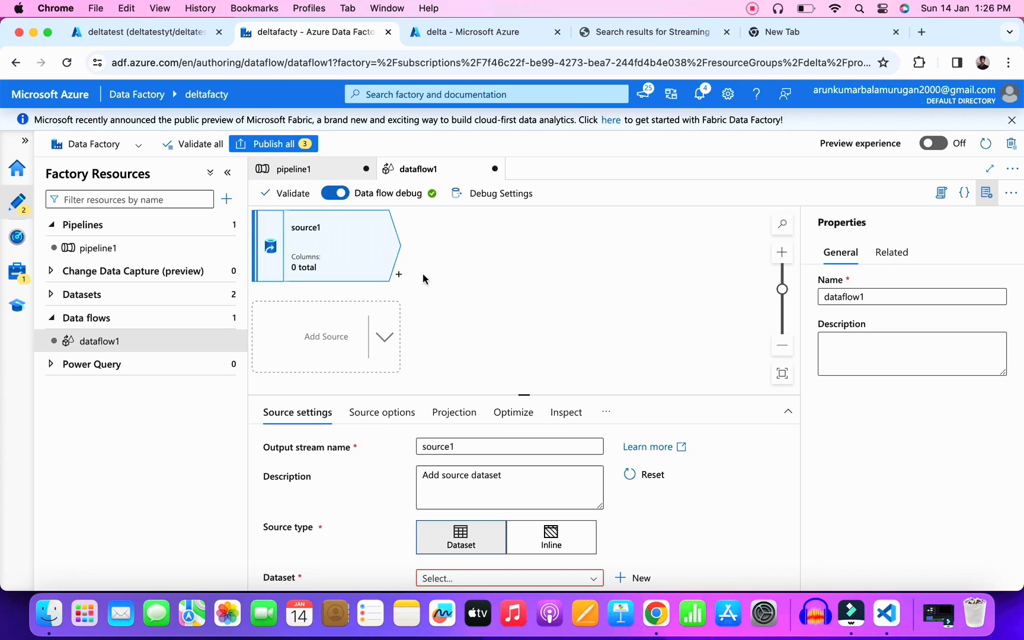
left_click(399, 274)
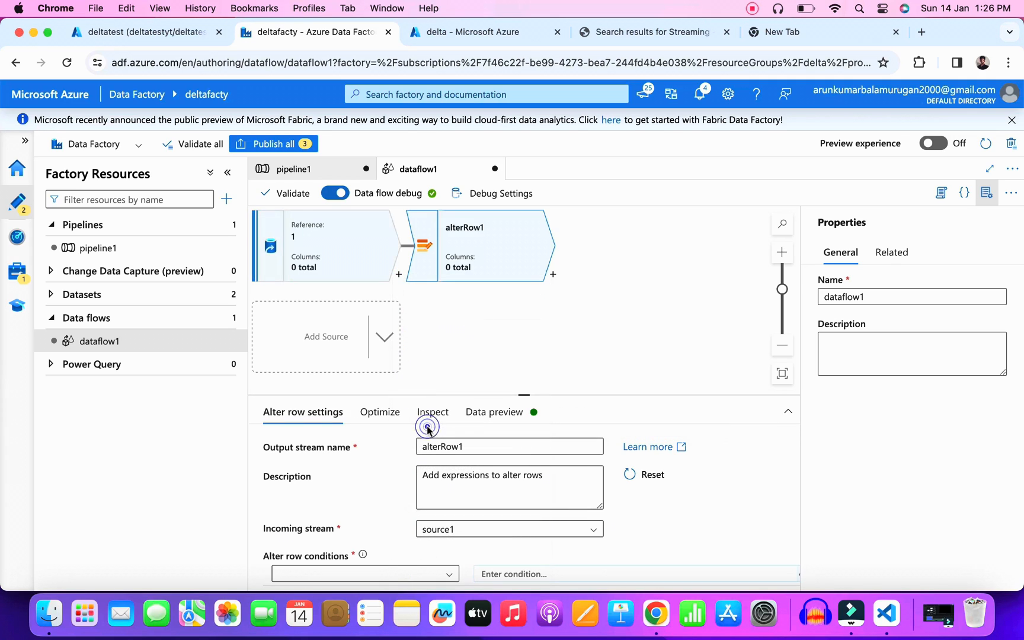
left_click(552, 274)
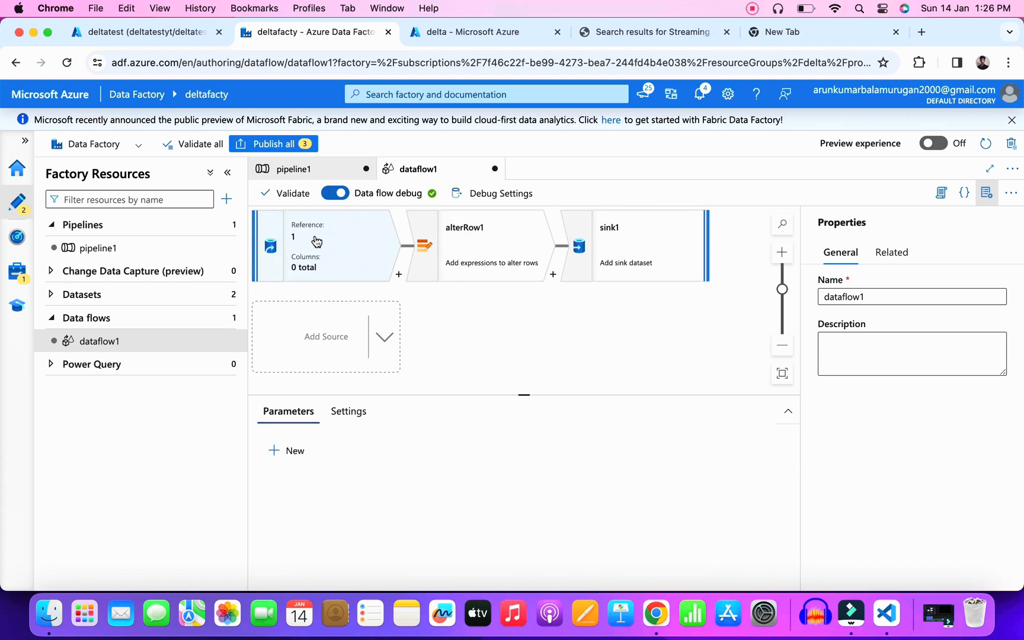
Step: Start a new Azure SQL Database dataset for source1
left_click(320, 245)
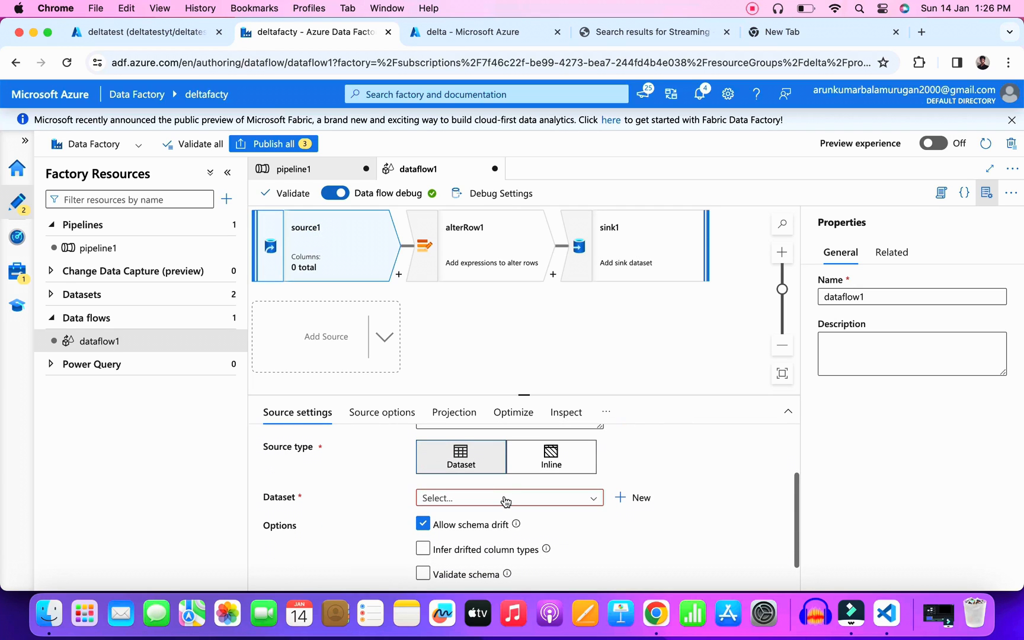
left_click(632, 498)
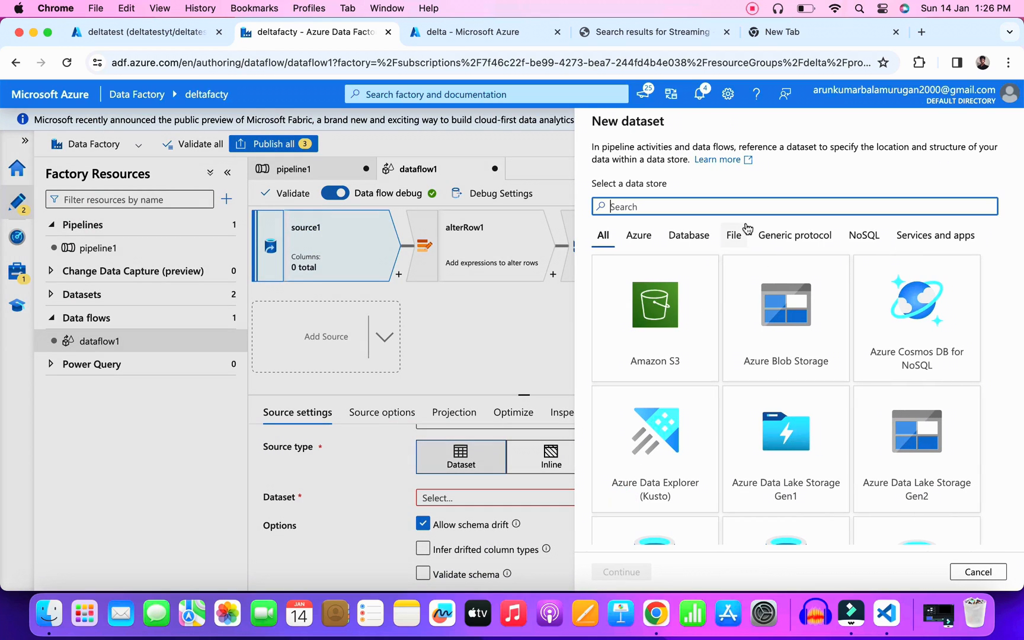
scroll("down", 3)
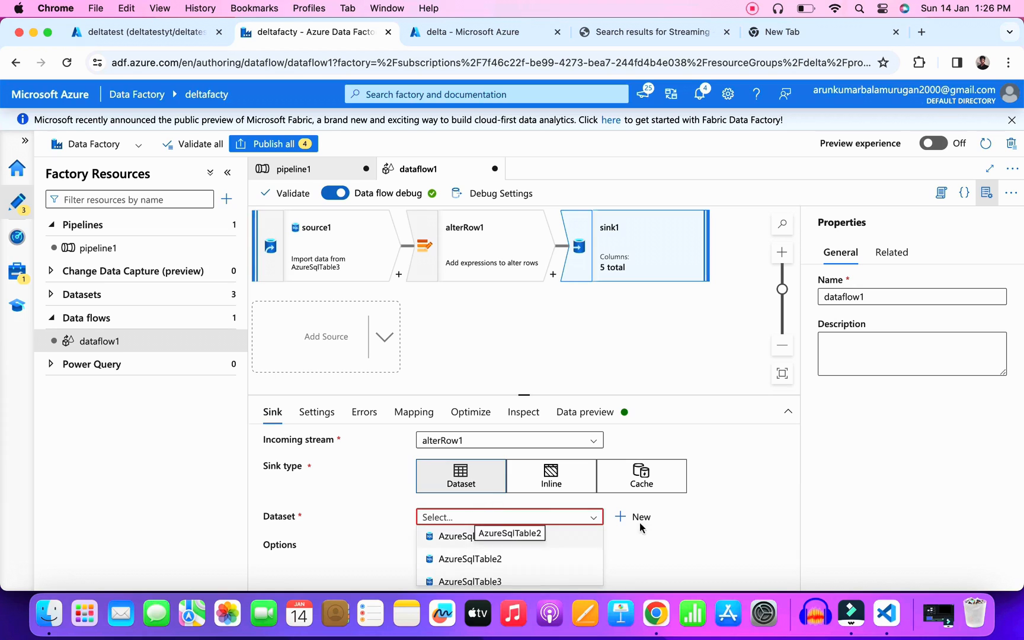
Step: Give sink1 a new dataset pointing at dbo.DestinationTable
left_click(633, 517)
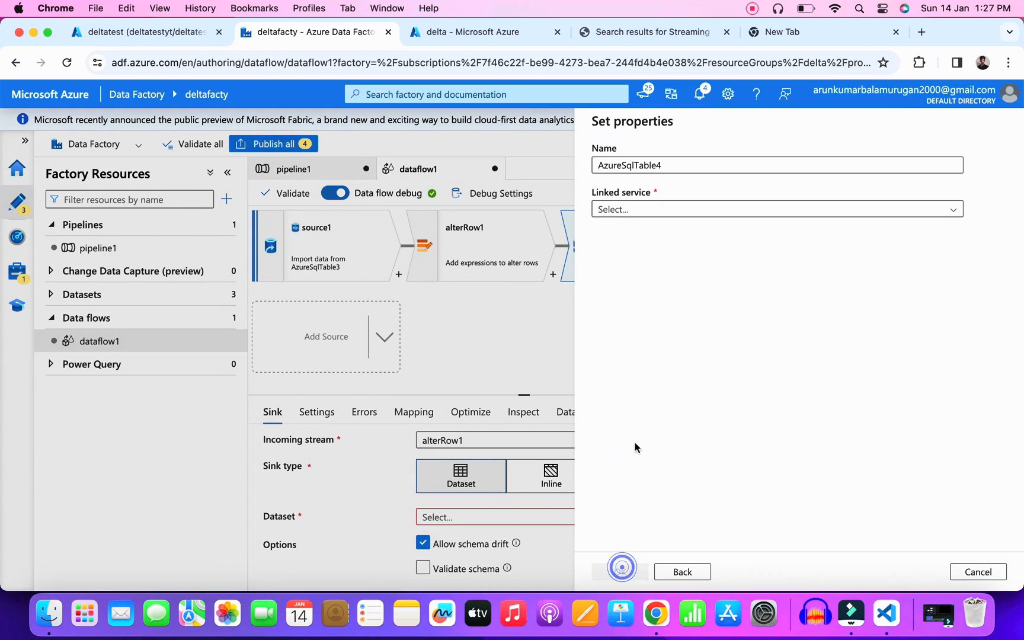
left_click(776, 209)
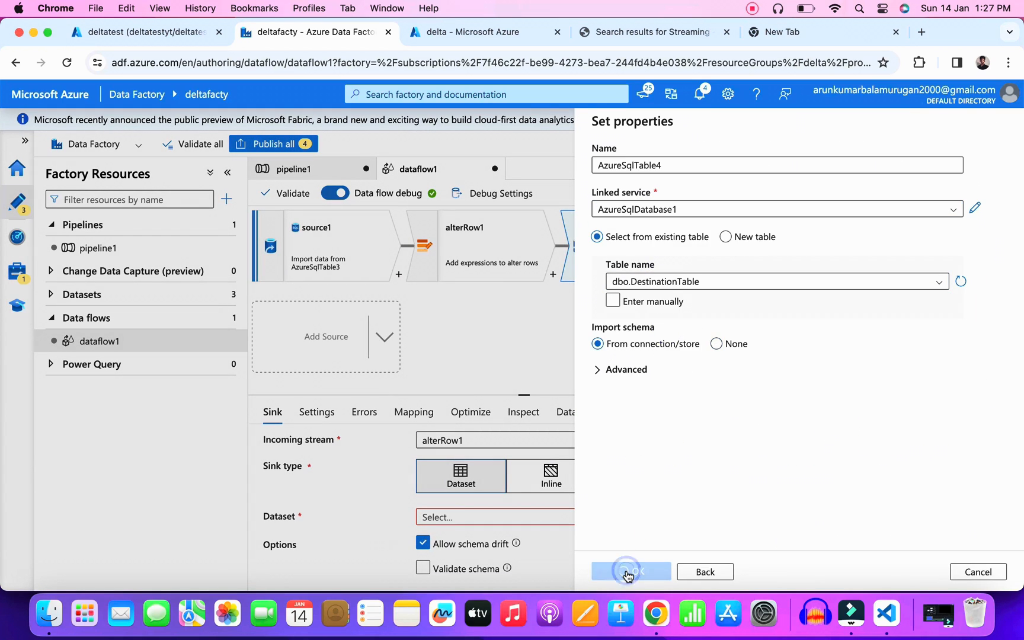
left_click(626, 572)
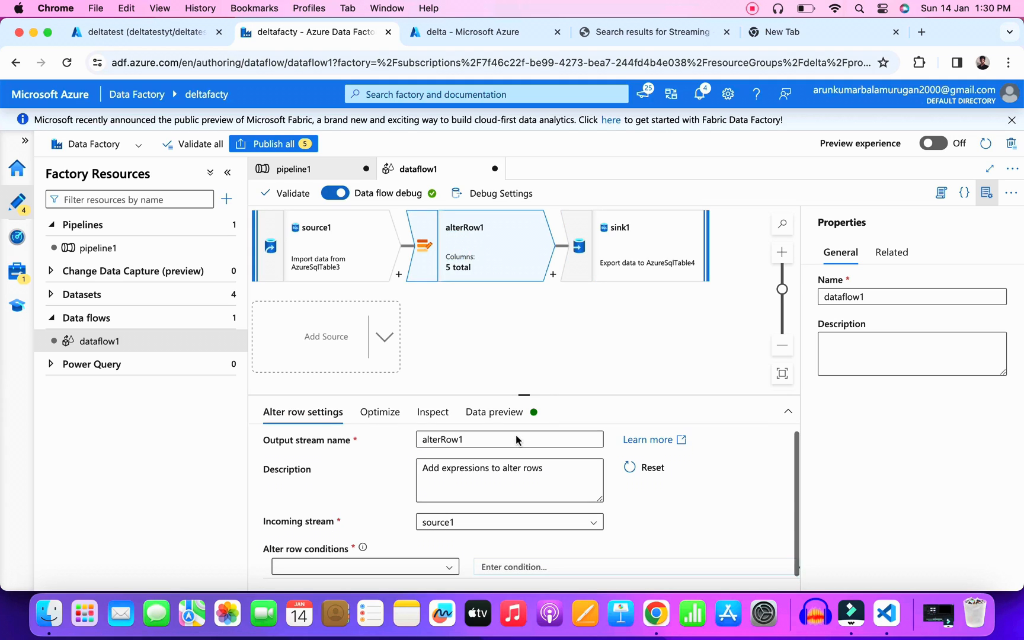
Step: Set alterRow1's row condition to Upsert if true
left_click(364, 490)
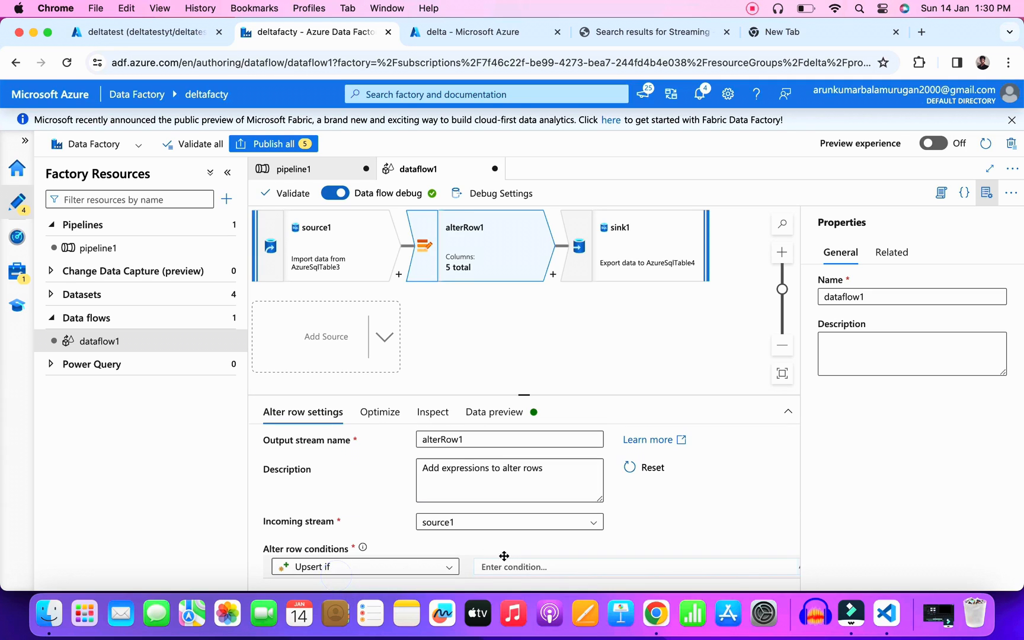
type("true")
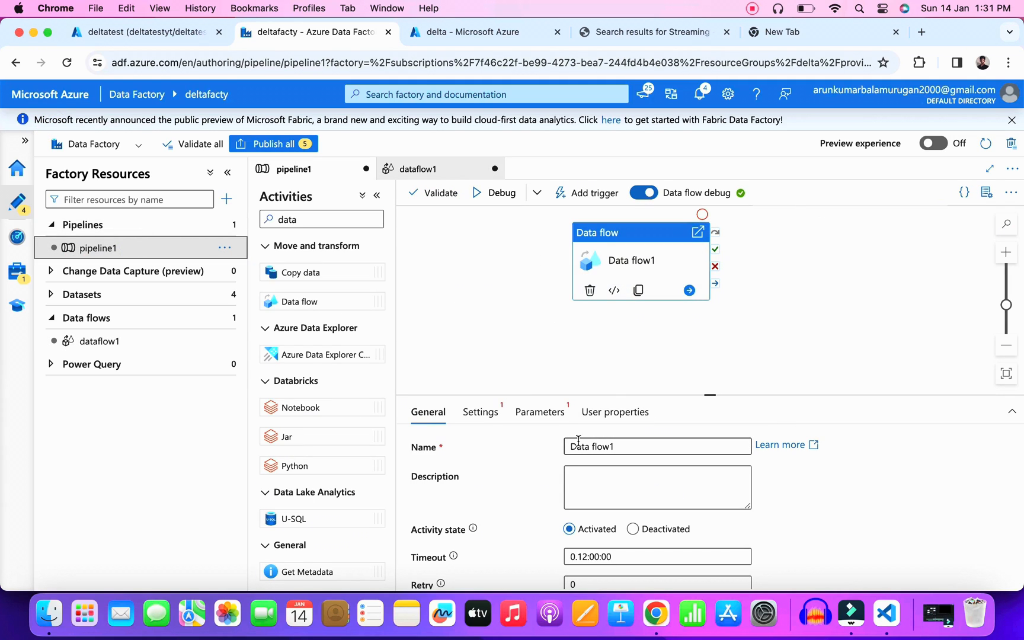
Step: Set the Data flow activity in pipeline1 to run dataflow1
left_click(478, 411)
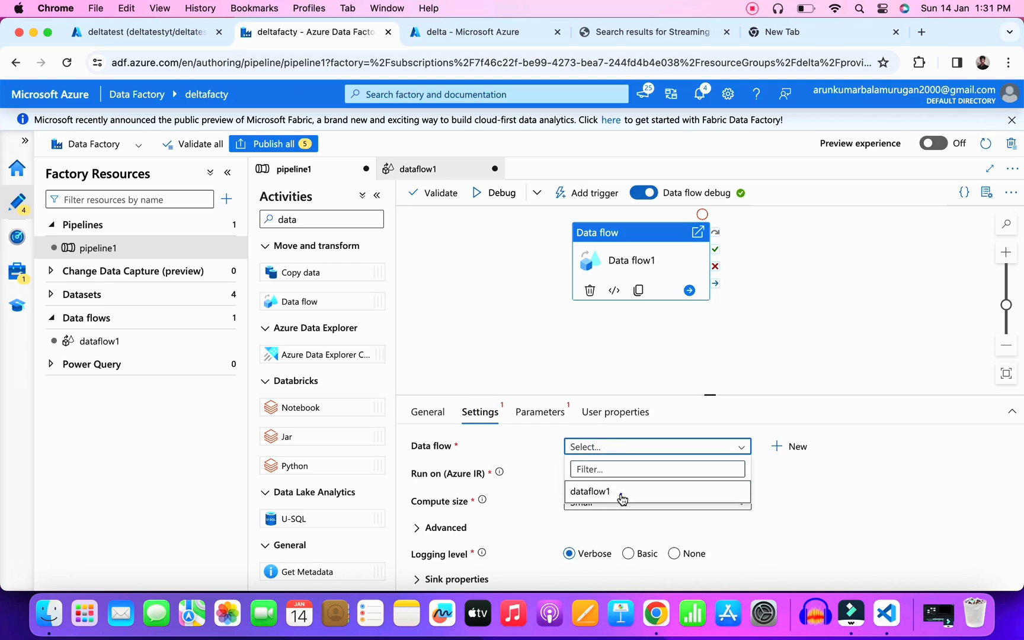
left_click(591, 491)
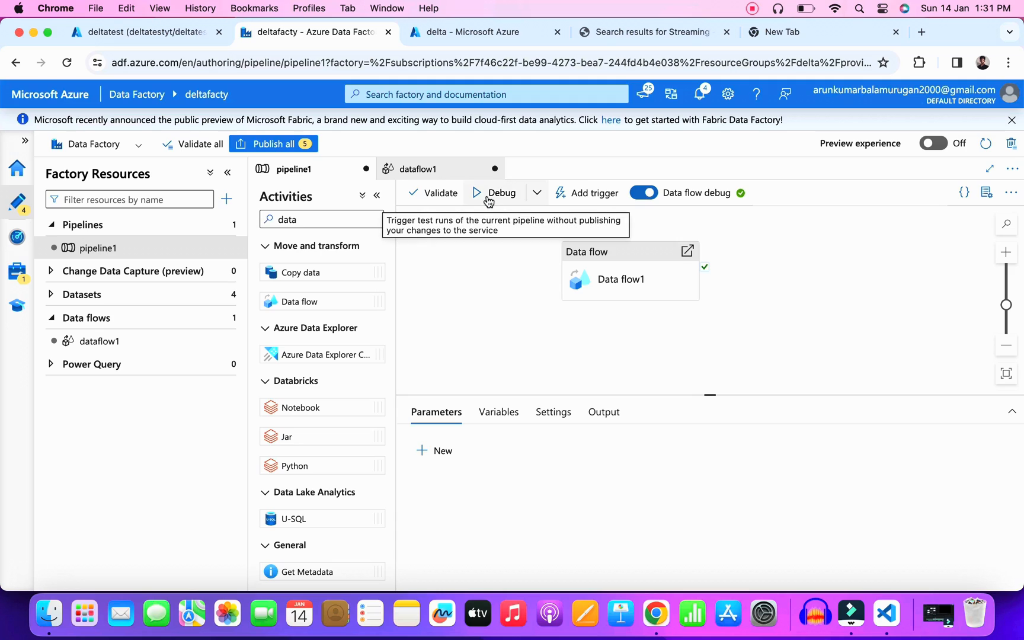
mouse_move(500, 194)
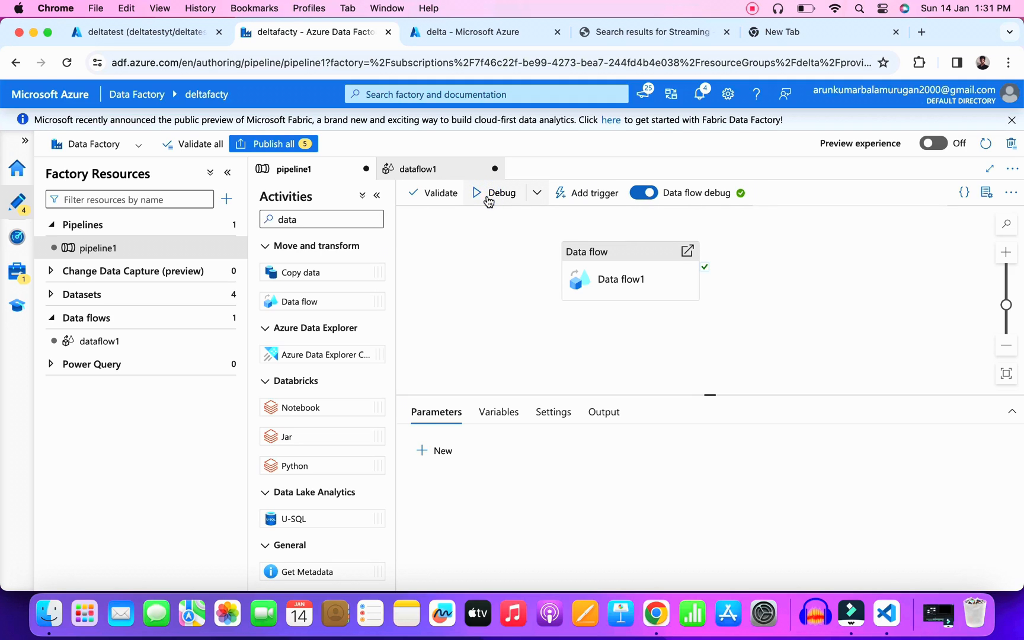
Step: Start a debug run of pipeline1, refresh its status, and begin a SourceTable update query
left_click(501, 193)
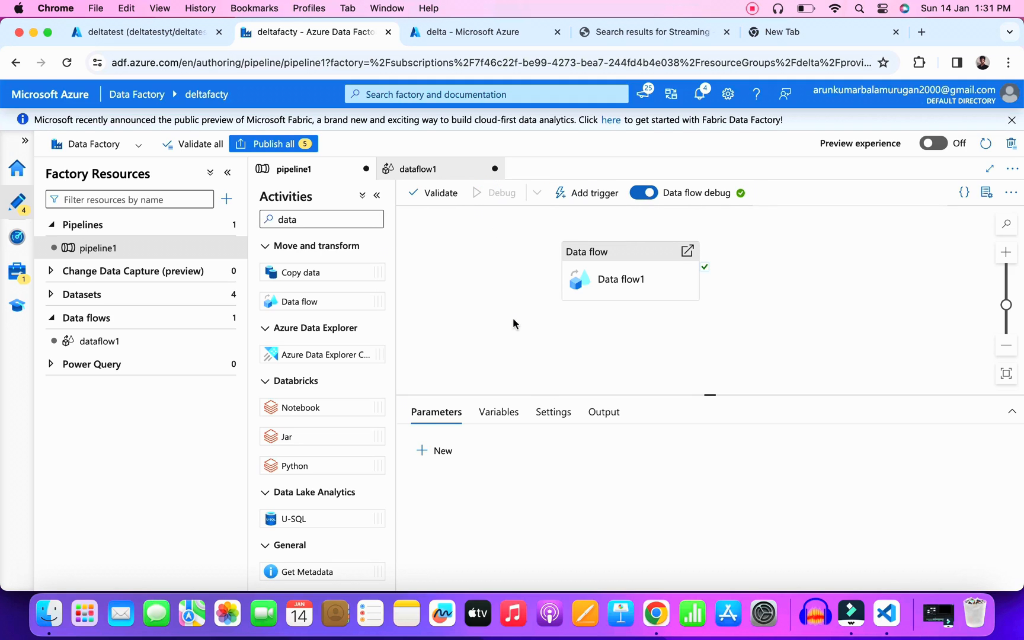
left_click(502, 194)
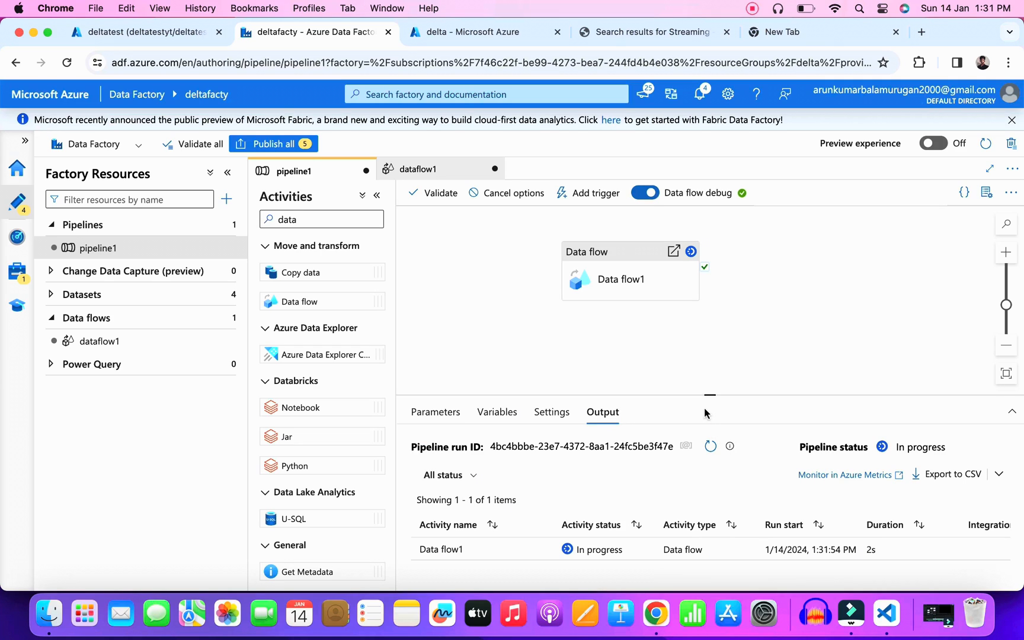
mouse_move(705, 431)
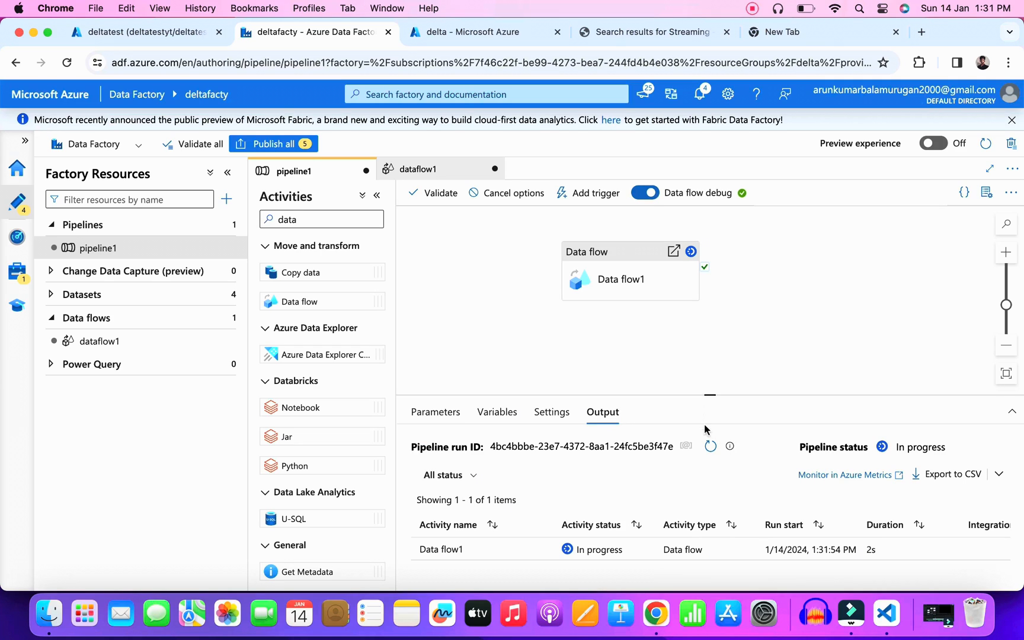
left_click(710, 445)
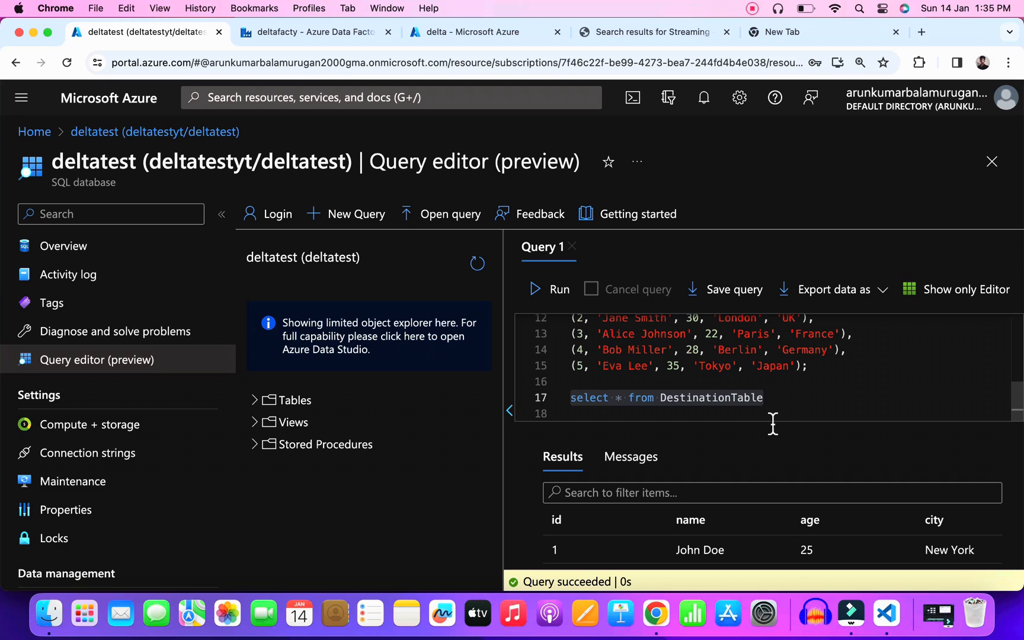
left_click(965, 289)
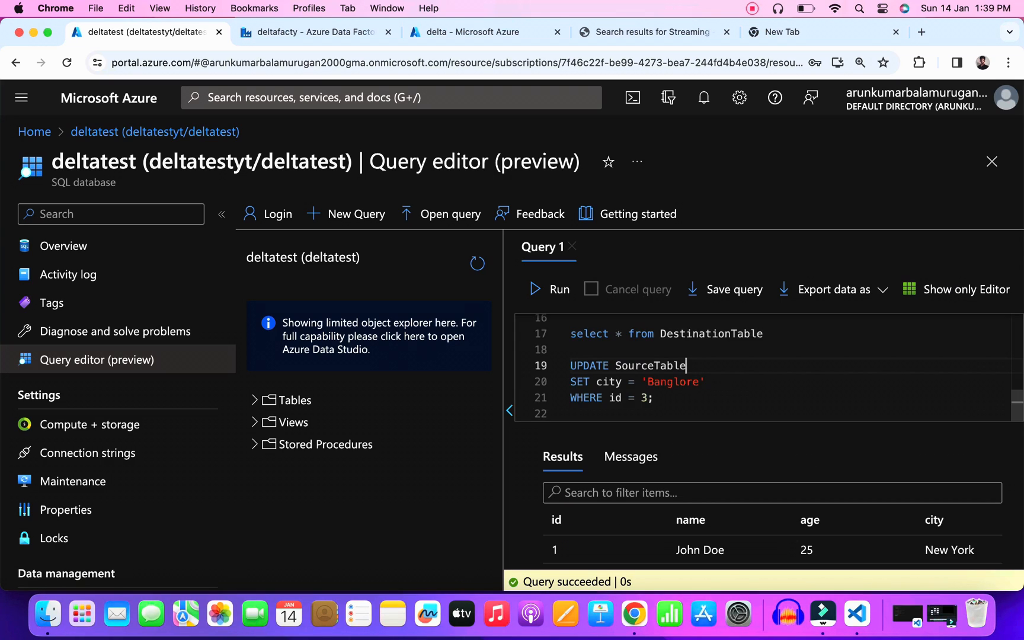
Step: Run UPDATE SourceTable SET city='Banglore' WHERE id=3 and list SourceTable rows
left_click_drag(687, 365, 653, 398)
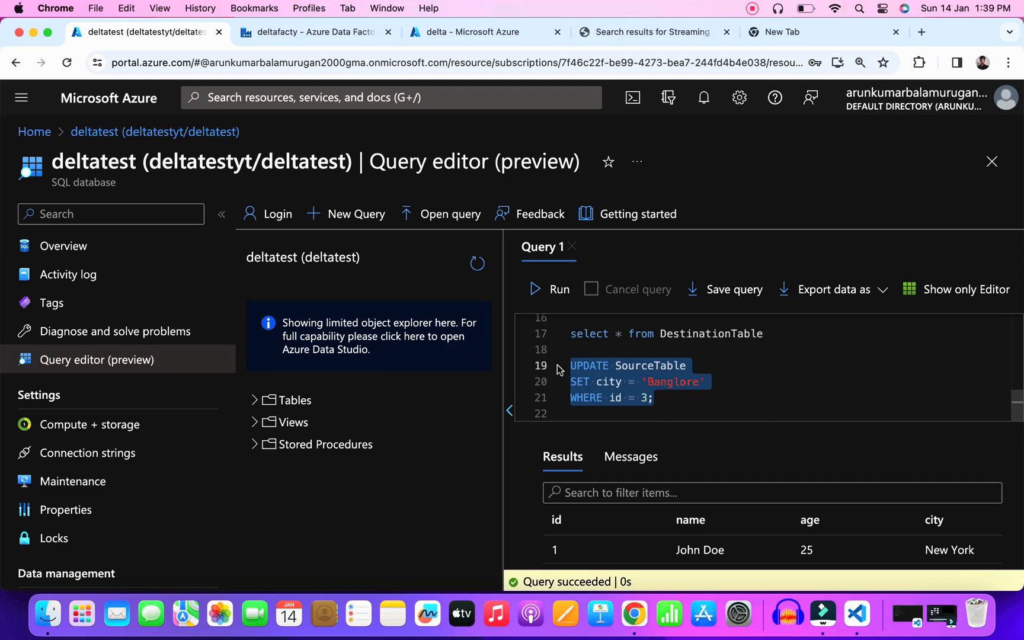
left_click(630, 456)
type("Sourc")
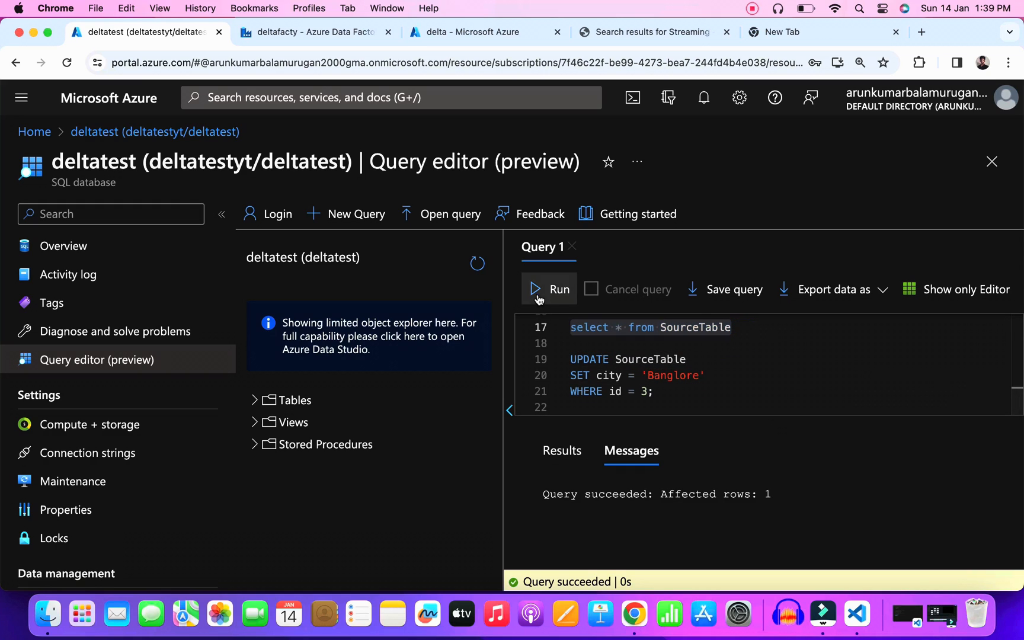
left_click(559, 289)
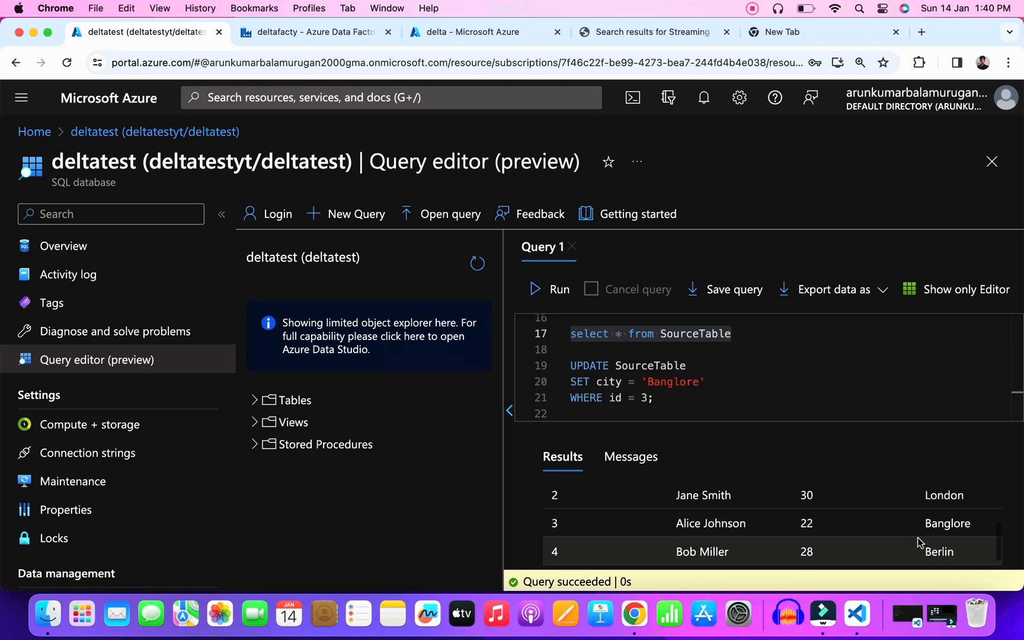
double_click(948, 523)
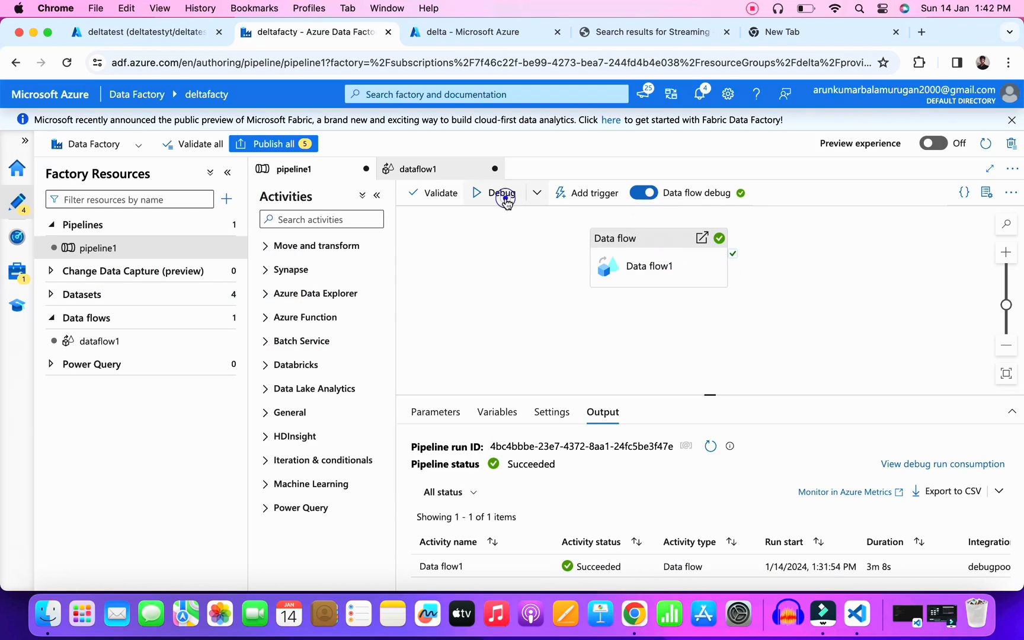
Step: Re-run pipeline1 in debug mode and refresh its run status
left_click(501, 193)
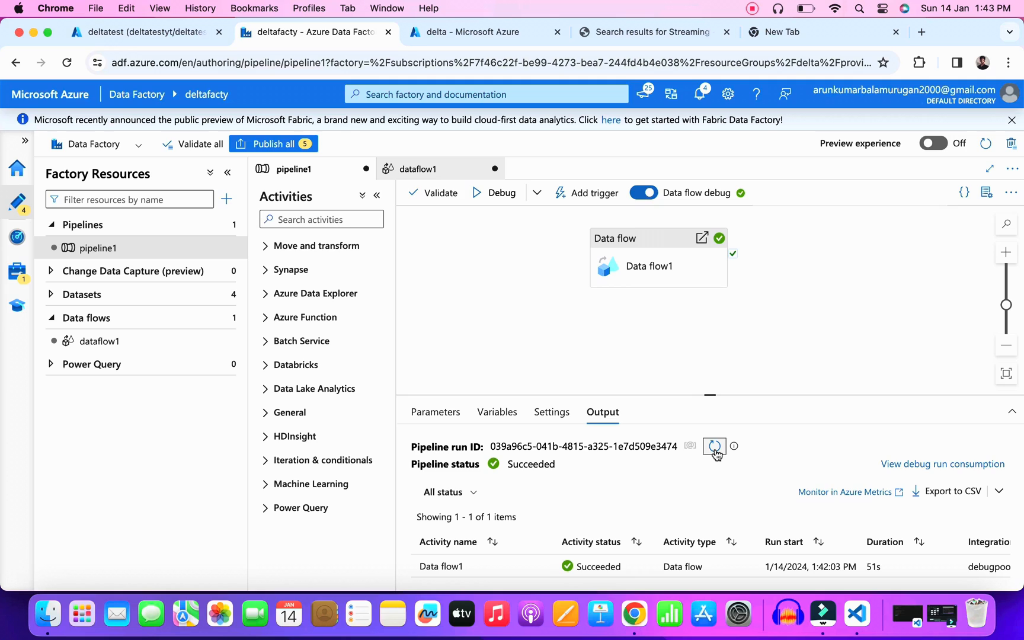
left_click(143, 32)
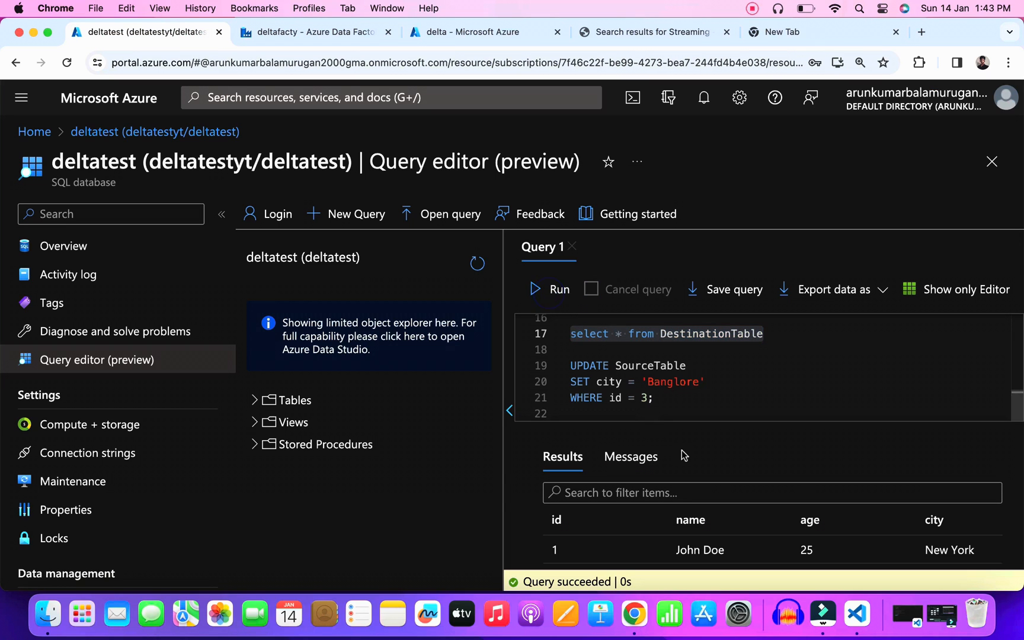
Step: Scroll the DestinationTable results to row 3 and highlight the Banglore city value
scroll("down", 3)
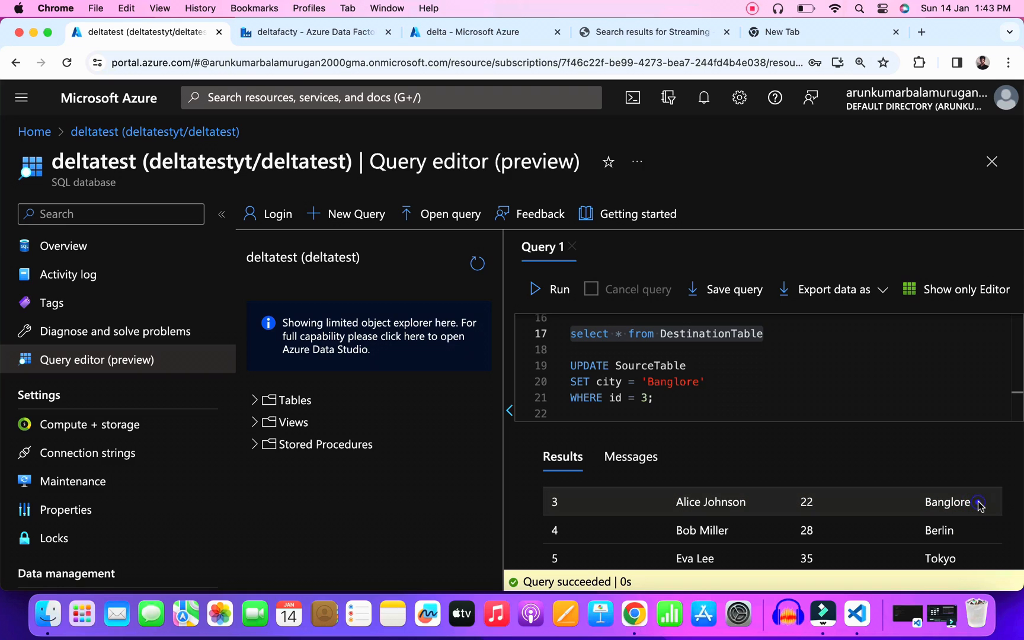
left_click(946, 501)
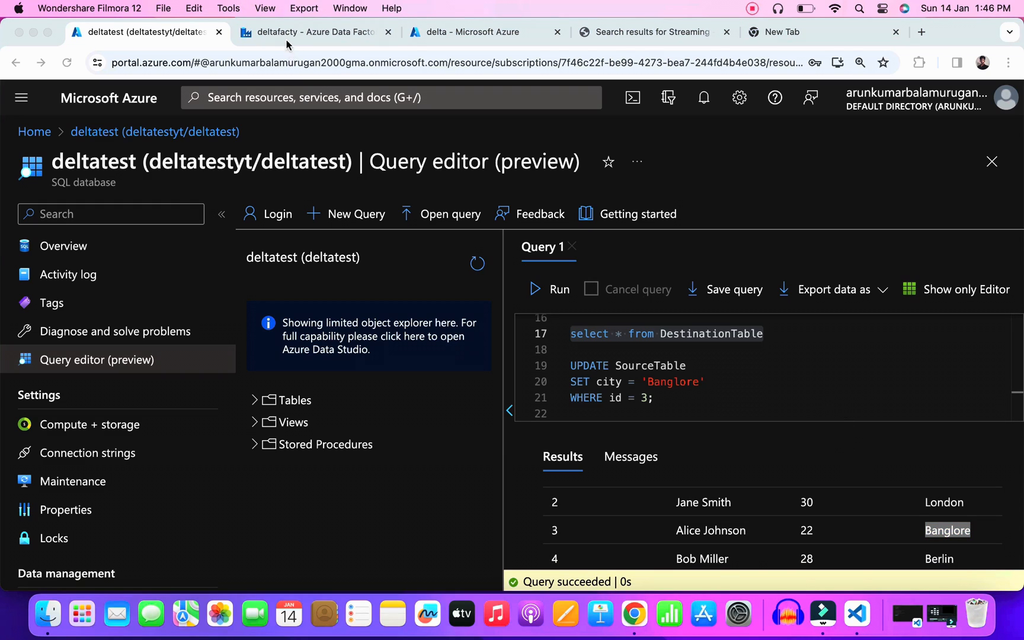
Step: Return to Data Factory and start another debug run of pipeline1
left_click(313, 32)
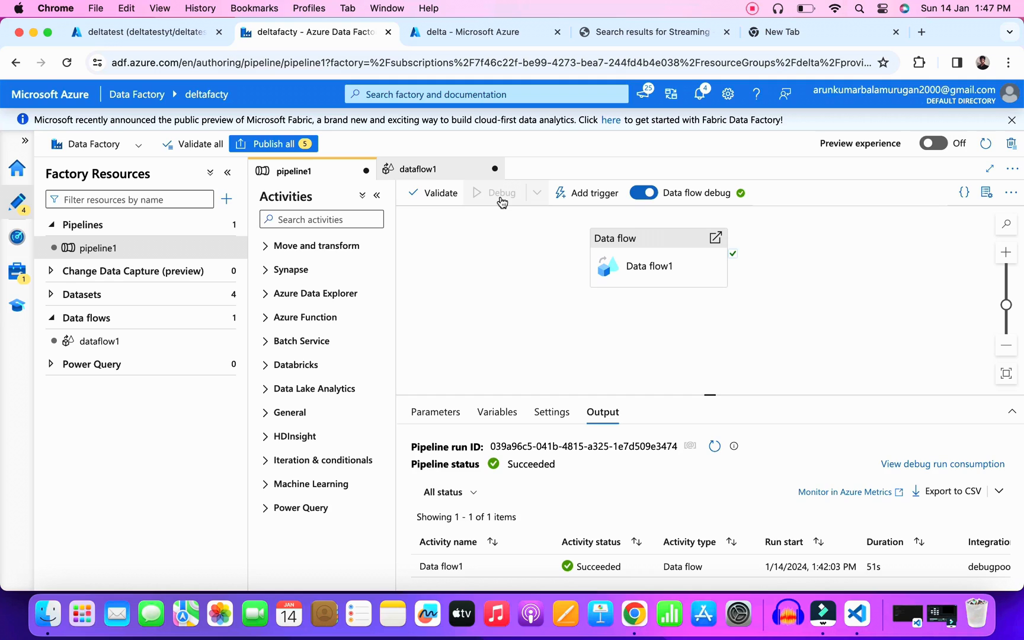
left_click(500, 193)
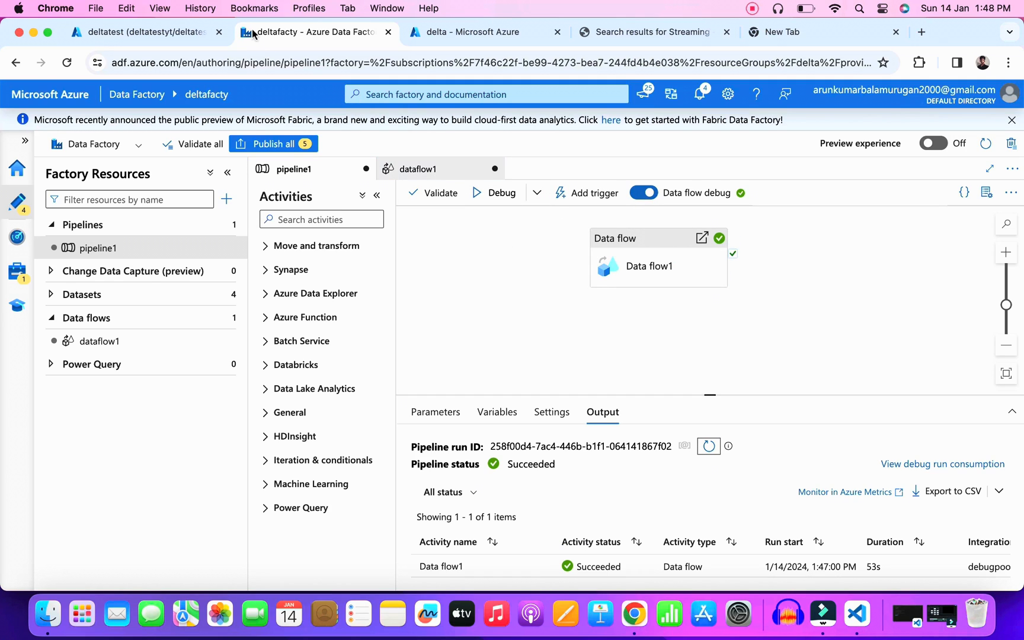
Step: Re-run select * from DestinationTable to confirm id 3's city is now Banglore
left_click(143, 32)
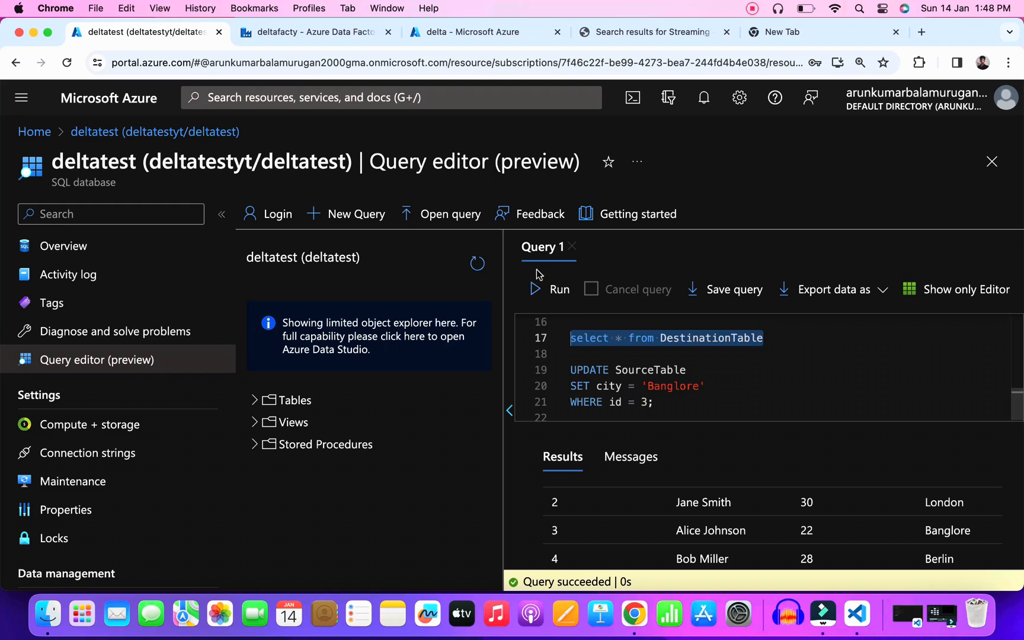
left_click(551, 289)
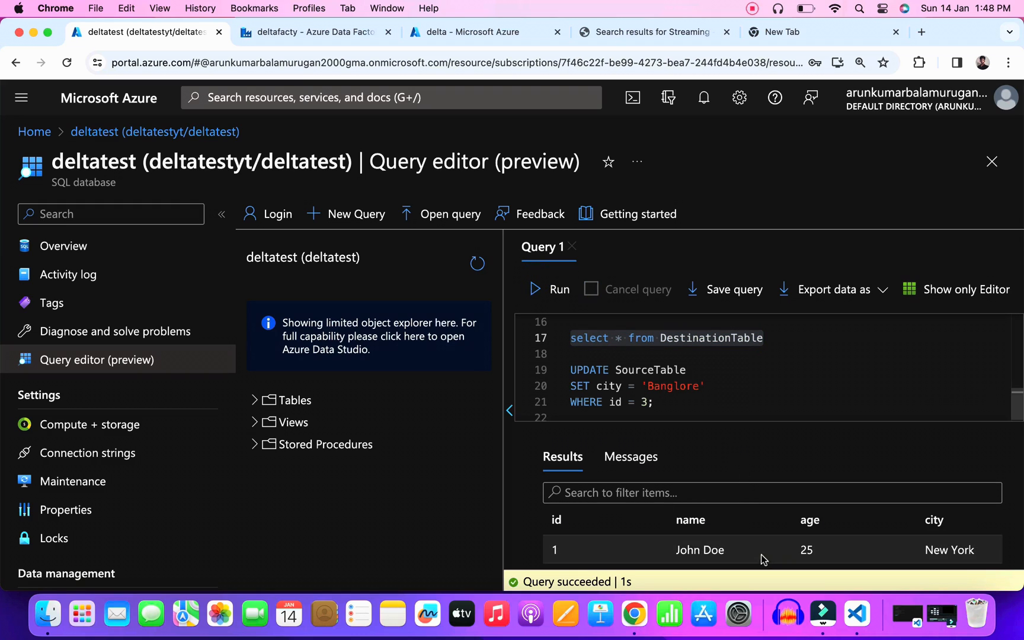
scroll("down", 3)
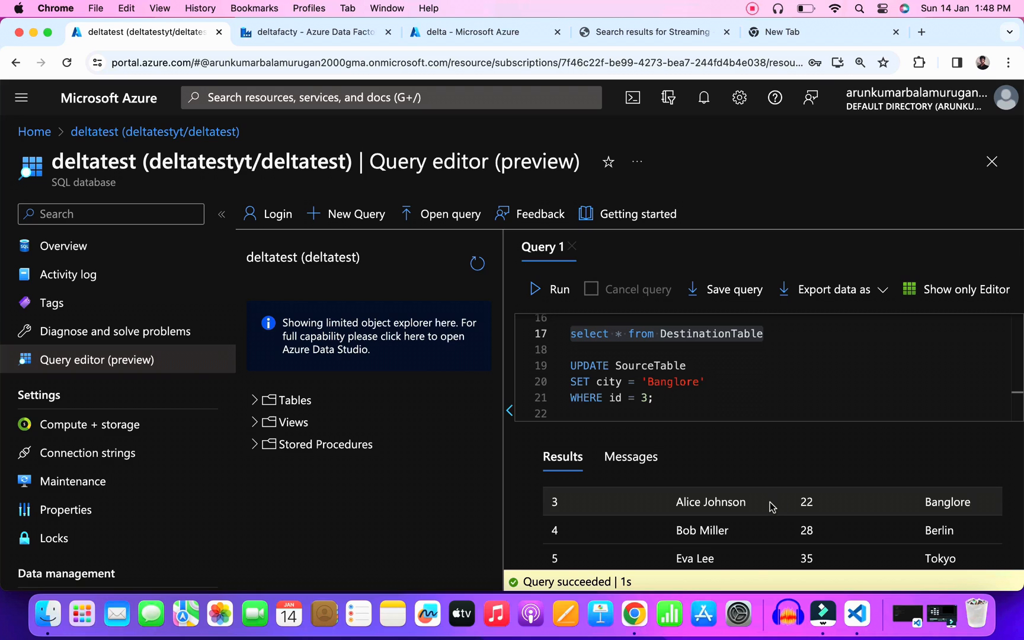
Step: Return to dataflow1 in Data Factory and select the sink1 destination step
left_click(307, 31)
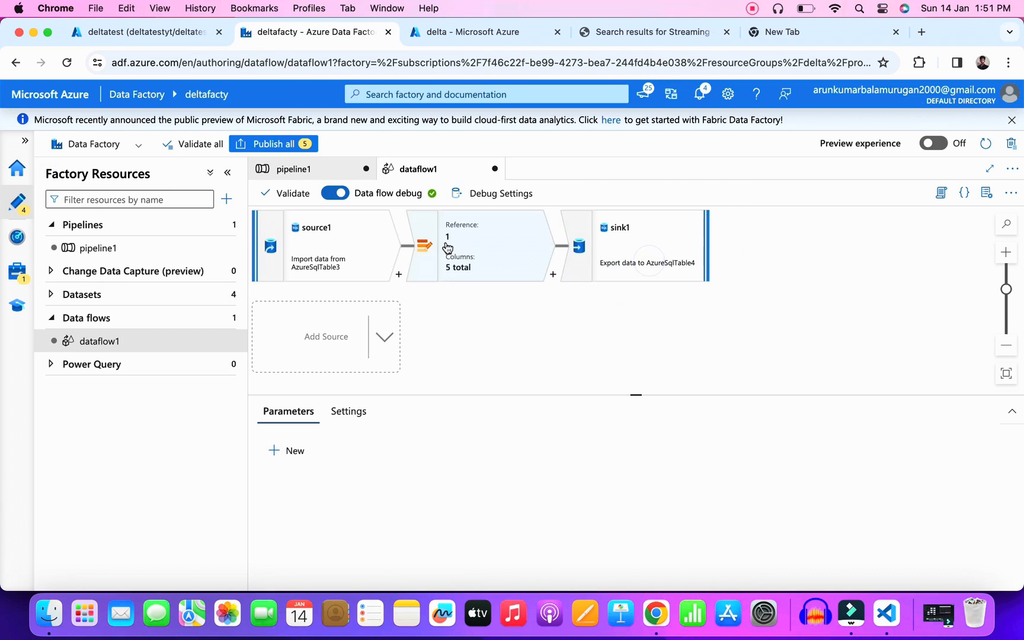
left_click(316, 246)
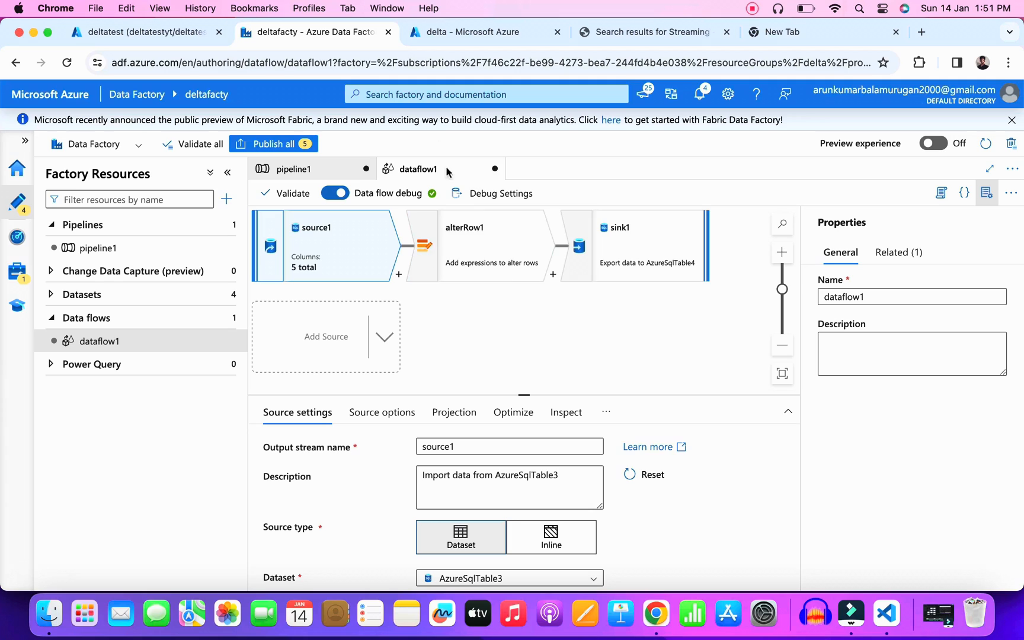
mouse_move(498, 281)
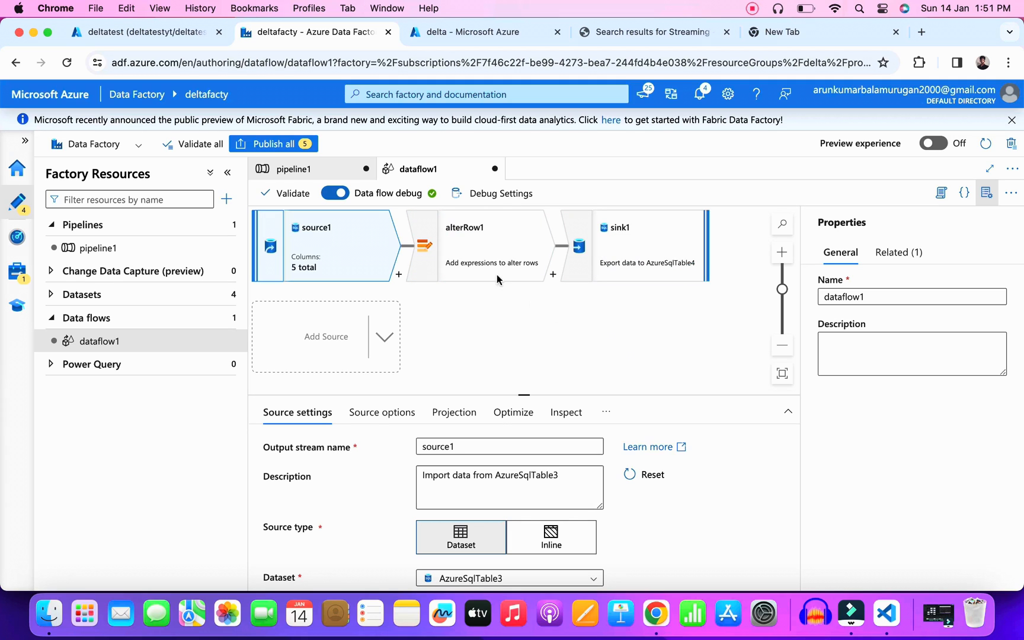
left_click(633, 250)
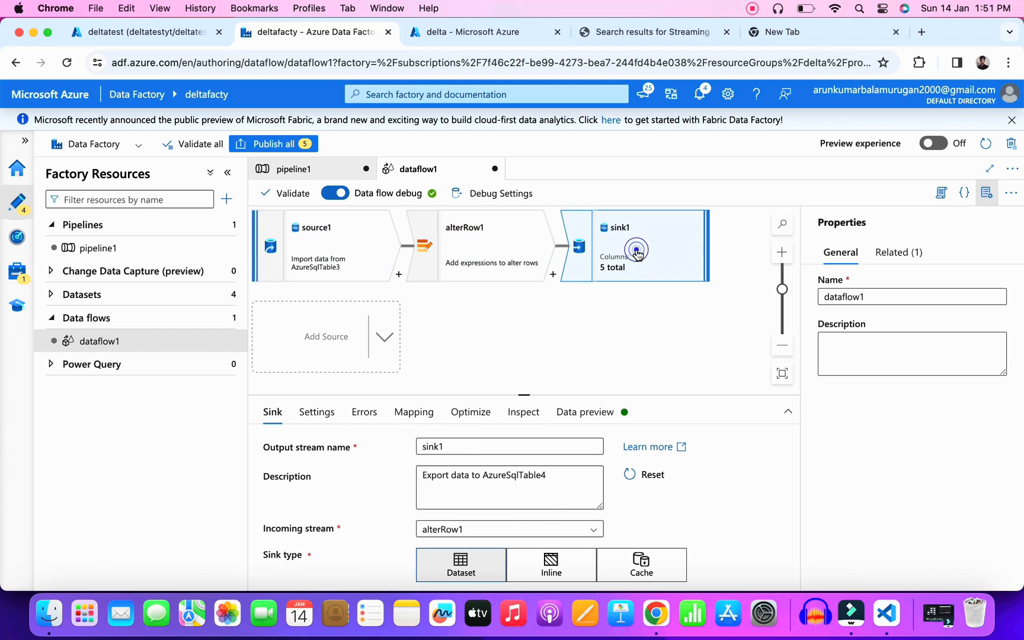
scroll("down", 3)
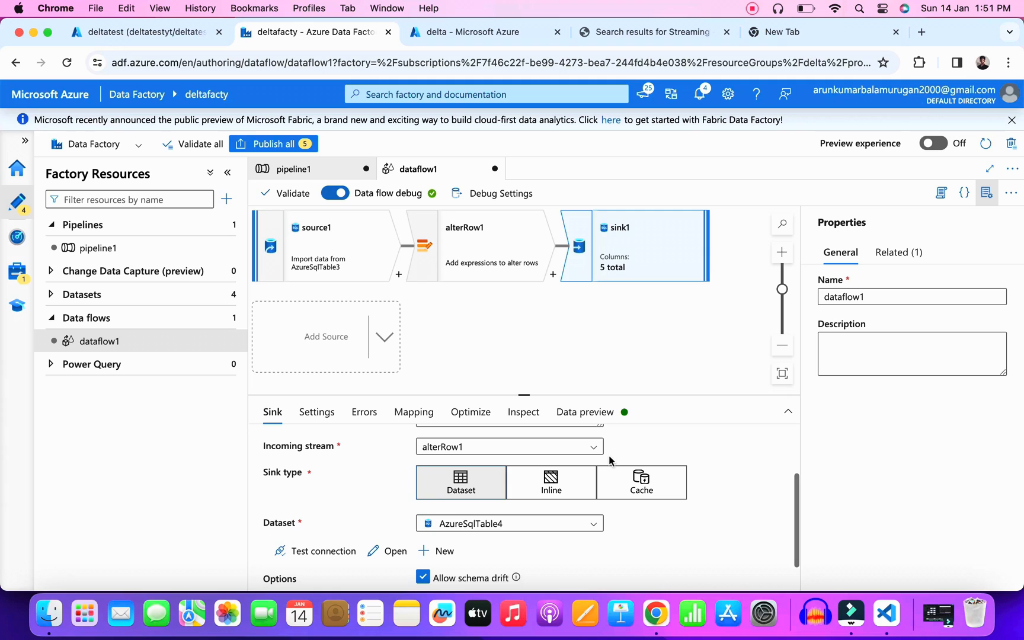
Step: In sink1's update method, toggle Allow insert on then off, leaving only Allow upsert
left_click(316, 413)
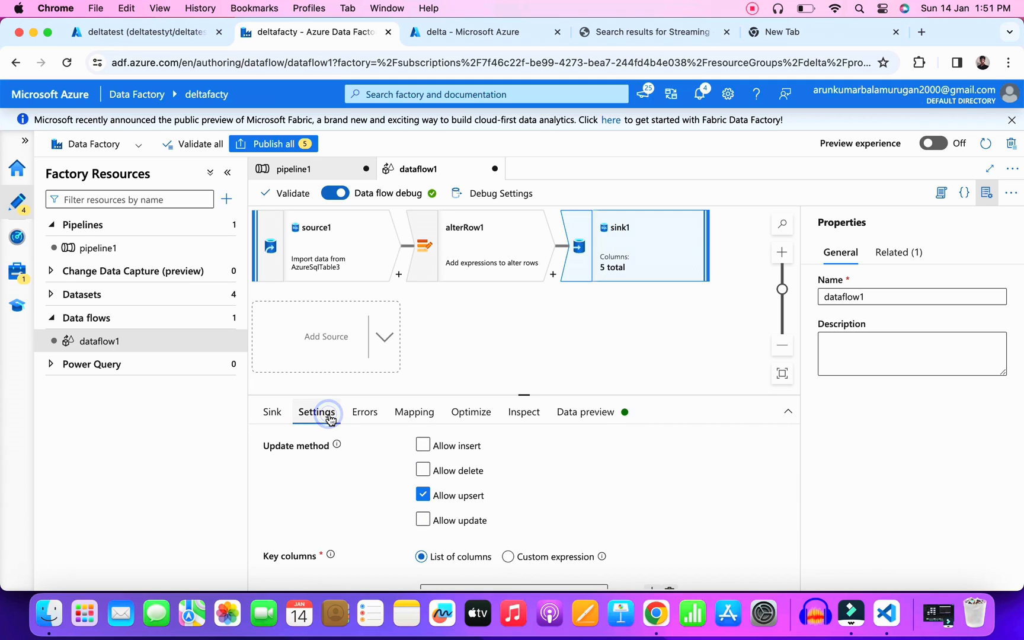
left_click(424, 445)
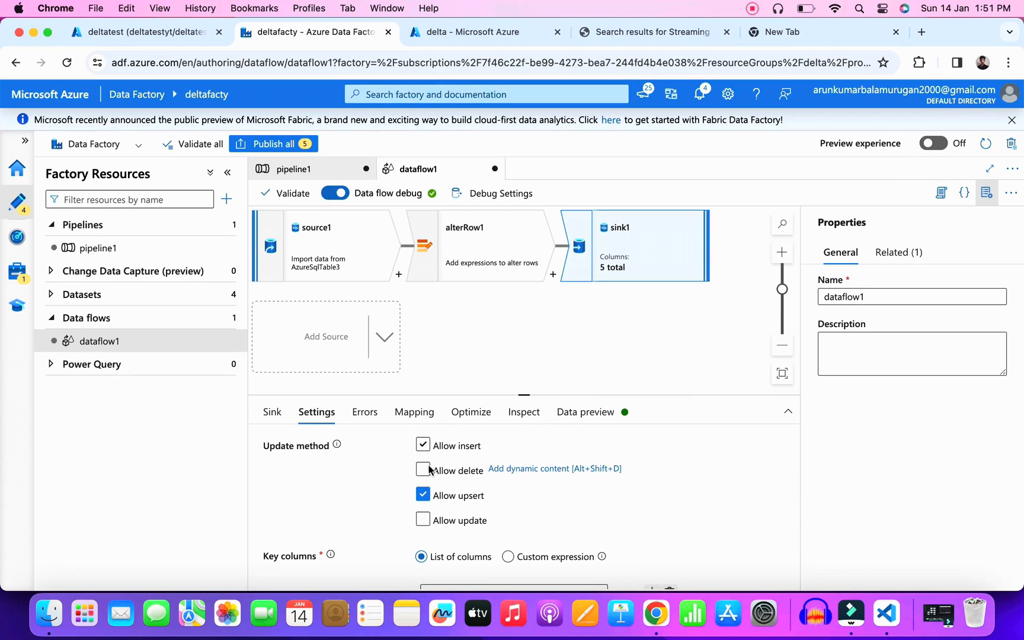
left_click(423, 444)
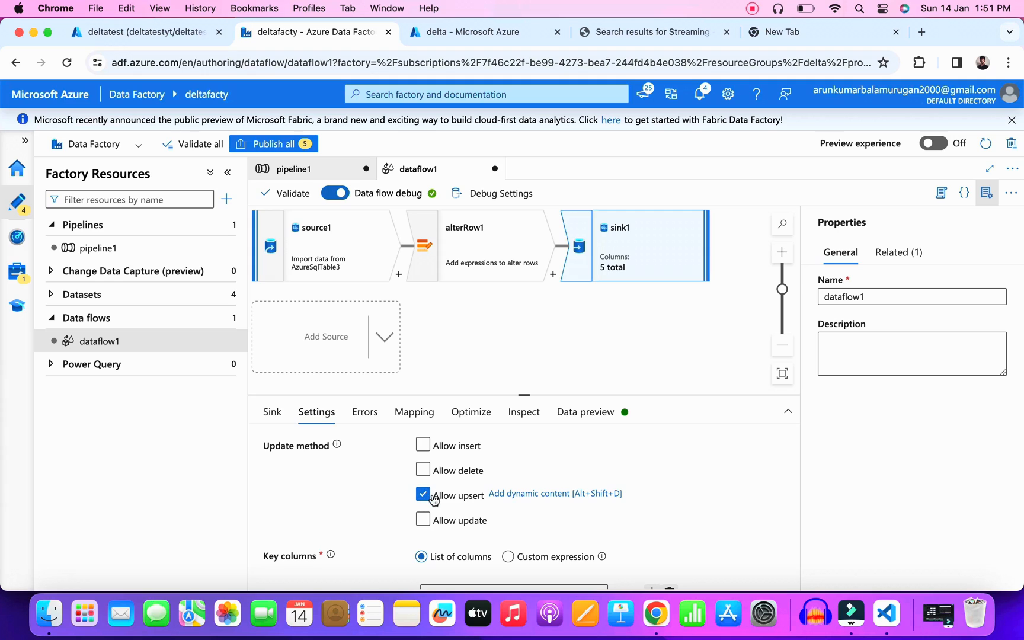
scroll("down", 3)
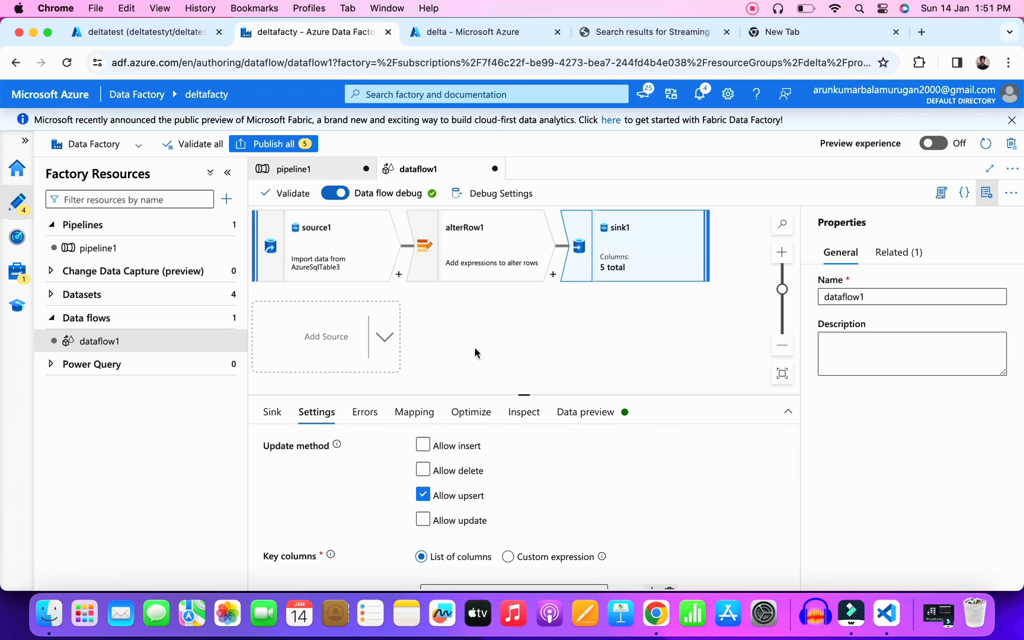
mouse_move(594, 388)
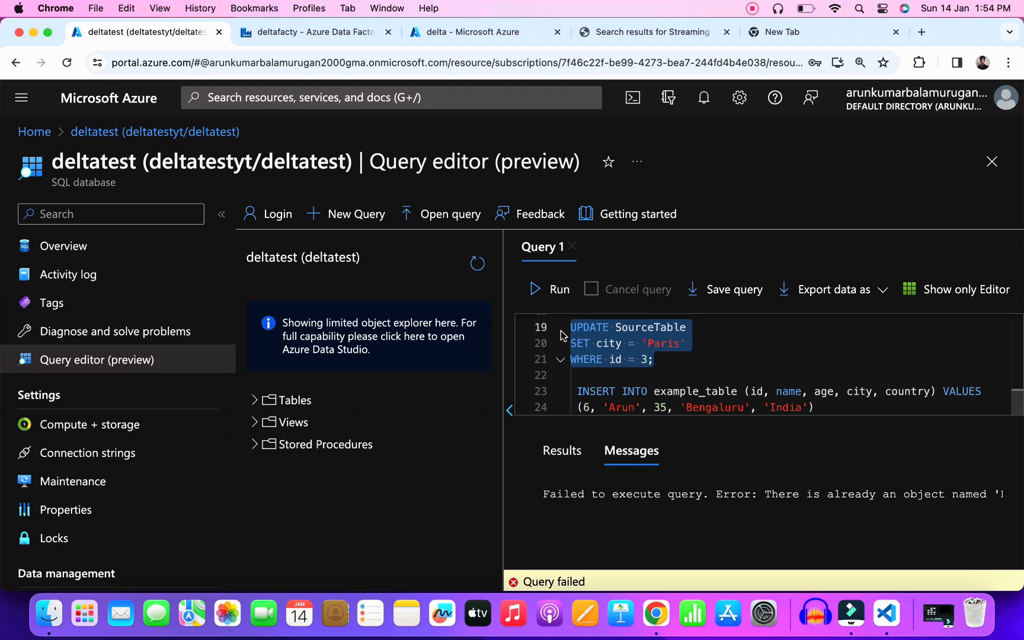
Step: Run the update setting id 3's city to Paris, then insert row 6 into SourceTable
left_click(534, 289)
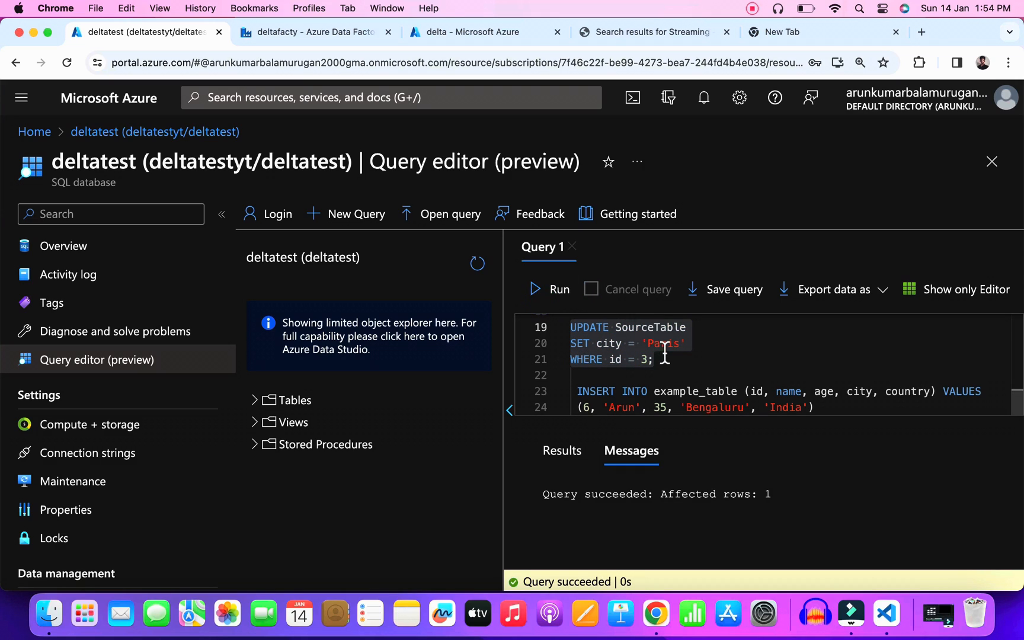
double_click(649, 327)
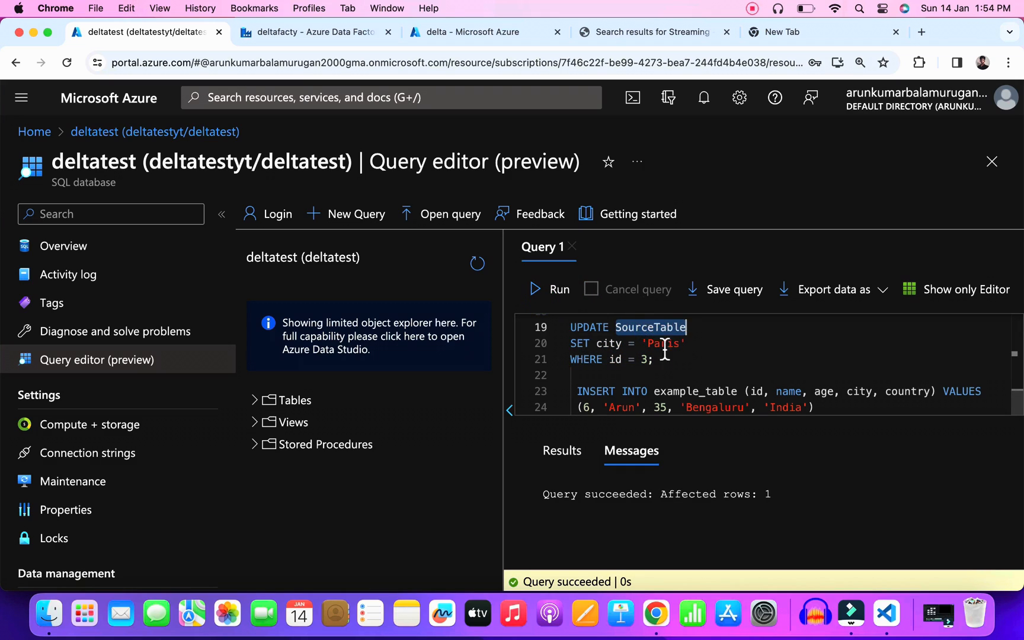
type("SourceTable")
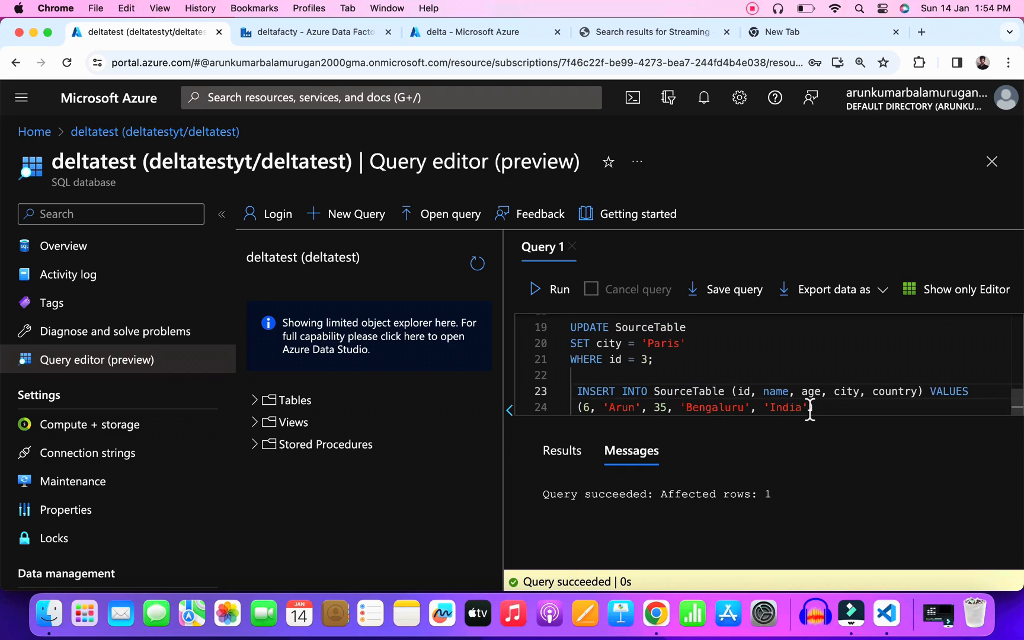
left_click_drag(577, 391, 814, 407)
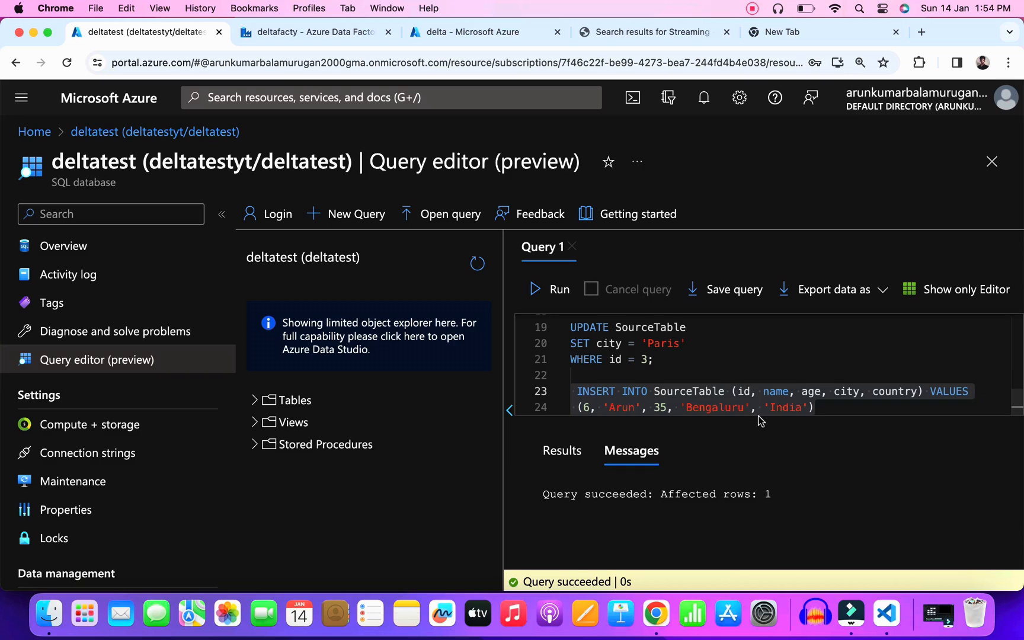
left_click(307, 31)
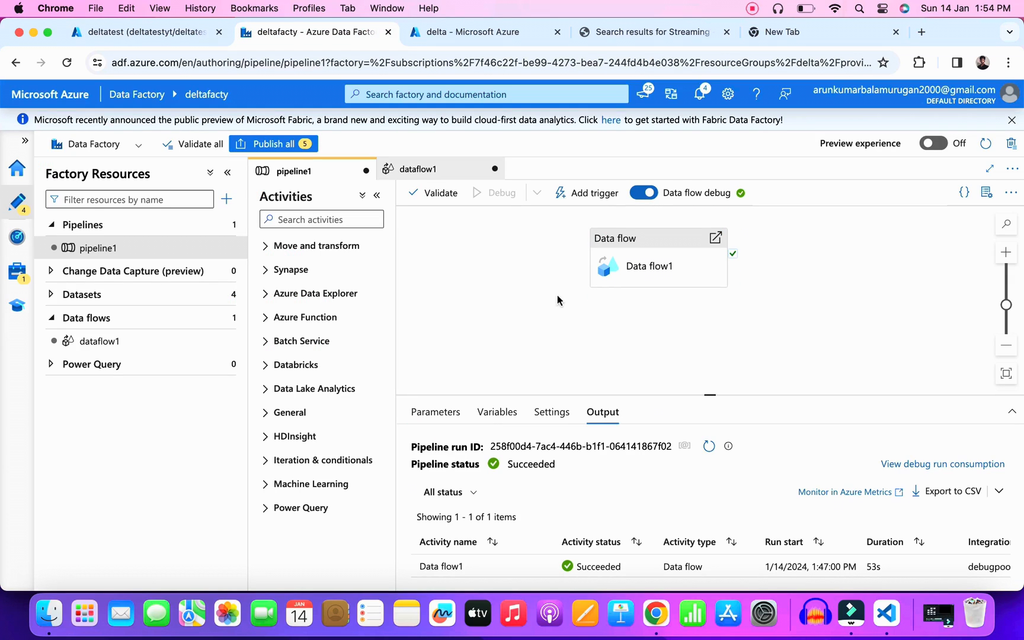
Step: Start a new debug run of pipeline1 and return to the database query editor
left_click(494, 193)
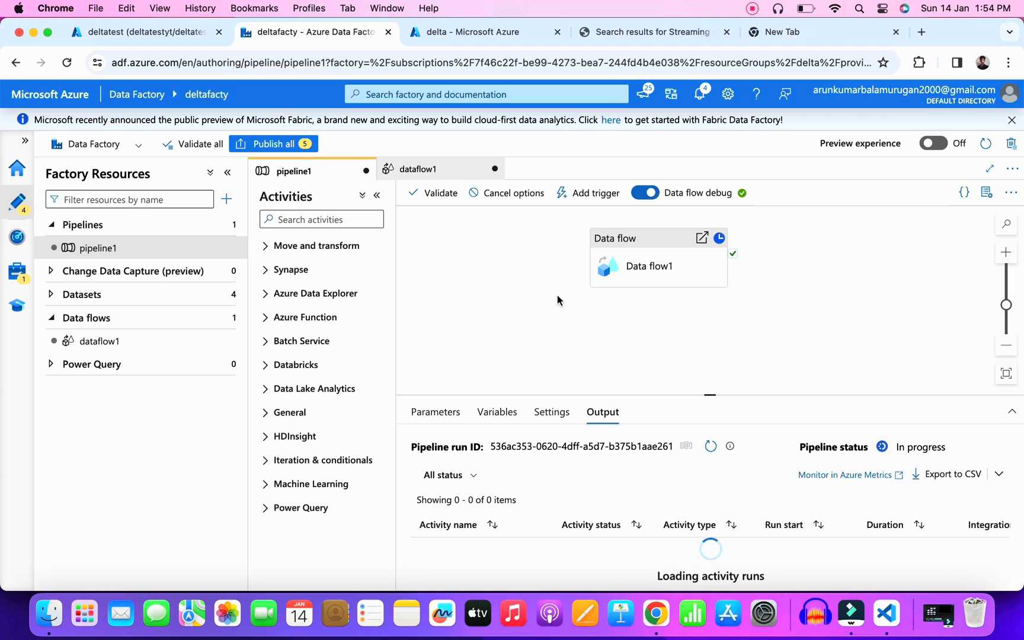
left_click(144, 31)
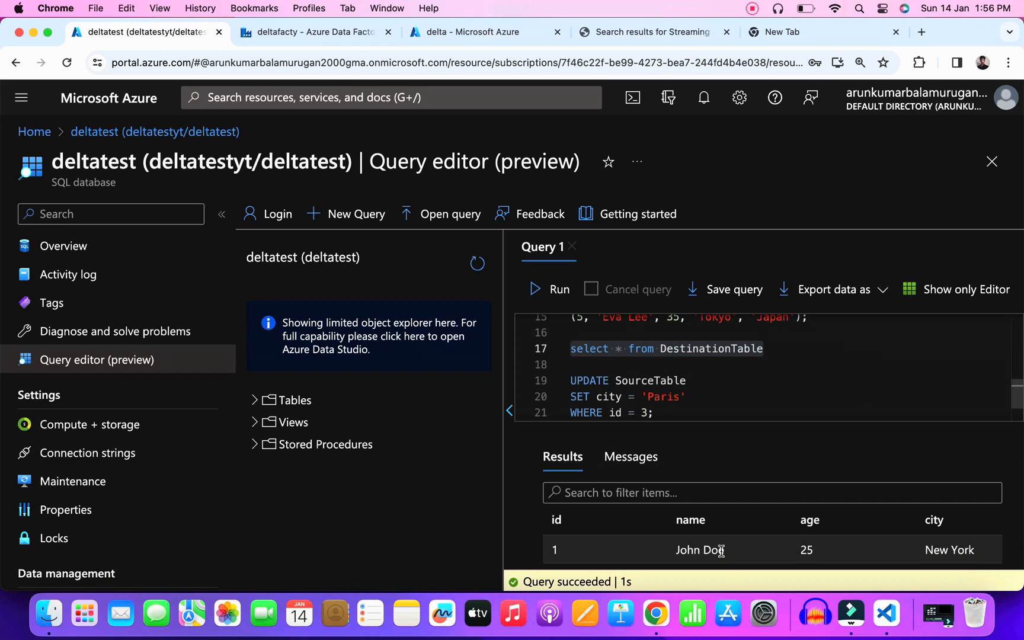
scroll("down", 3)
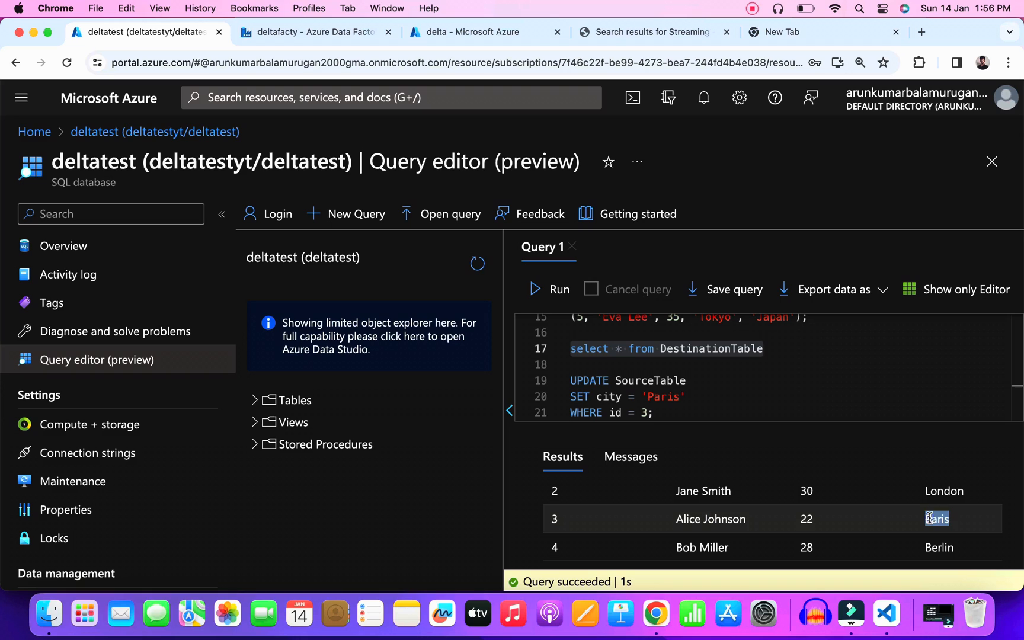
scroll("down", 3)
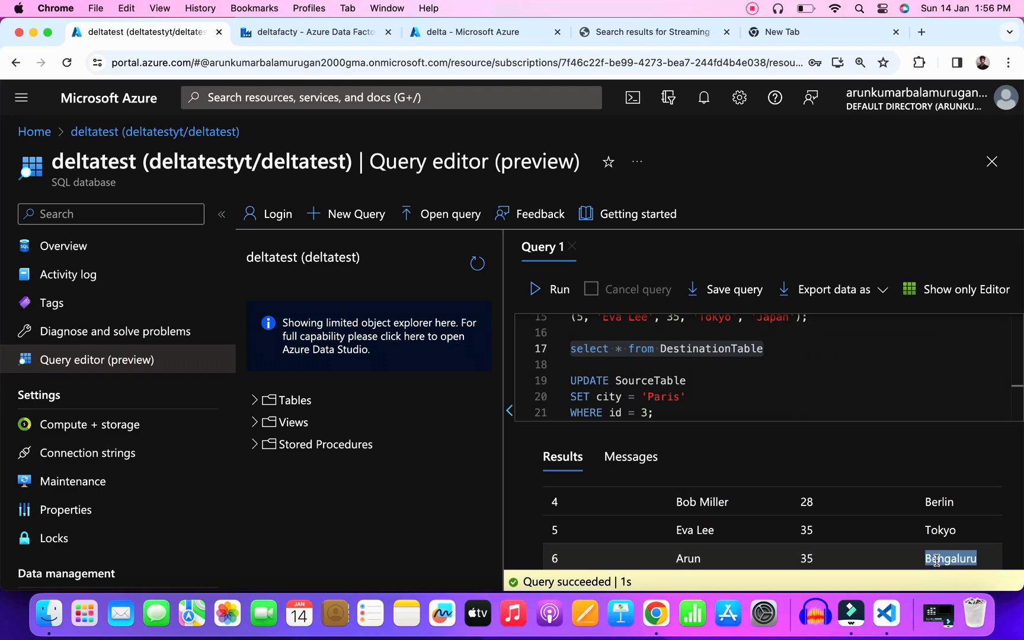